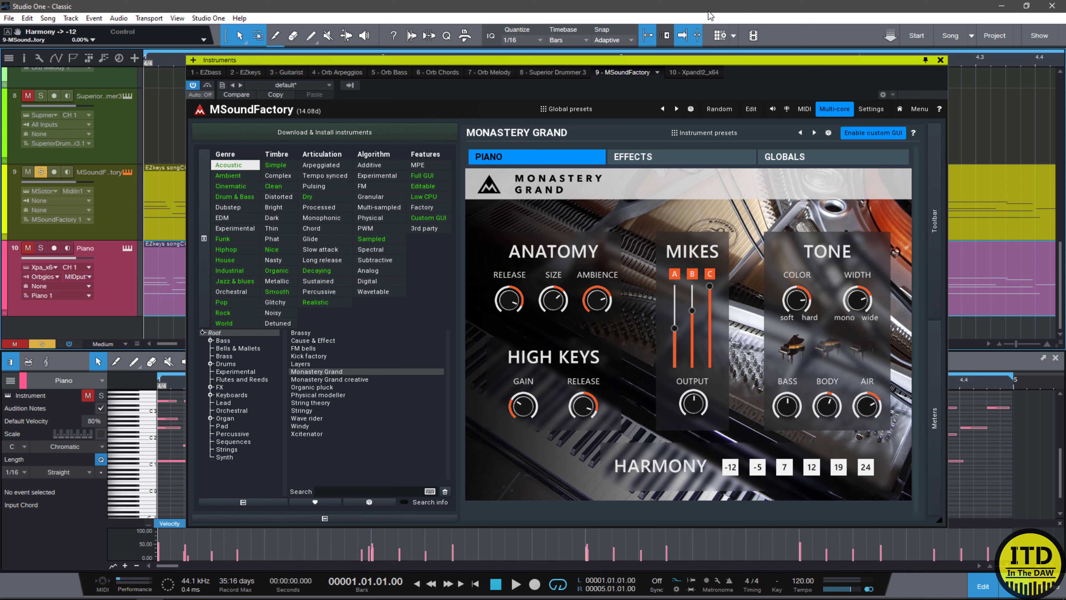
pyautogui.moveTo(656, 260)
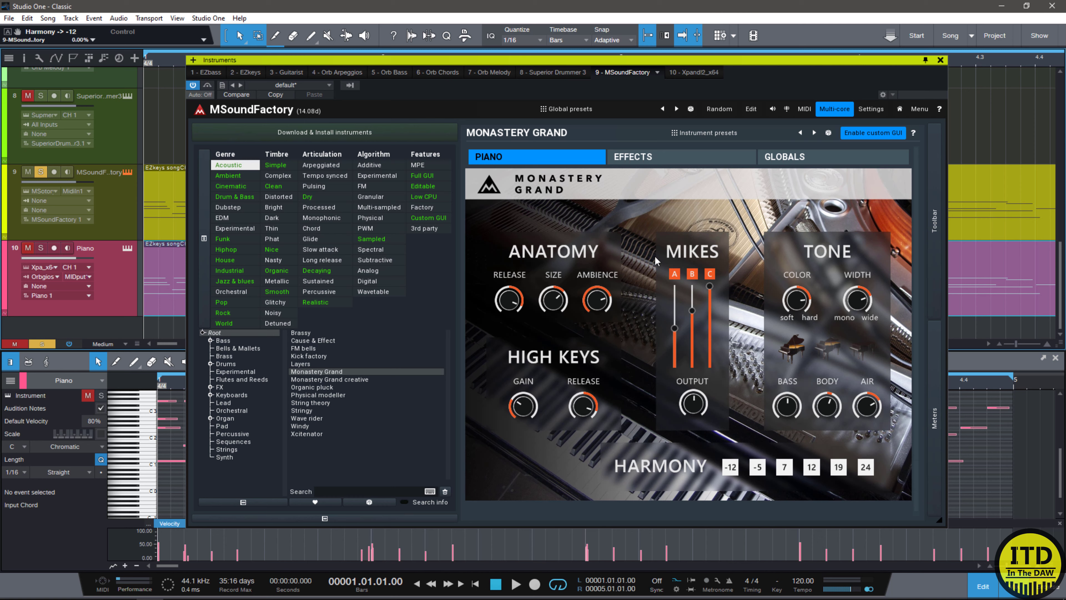
pyautogui.moveTo(758, 96)
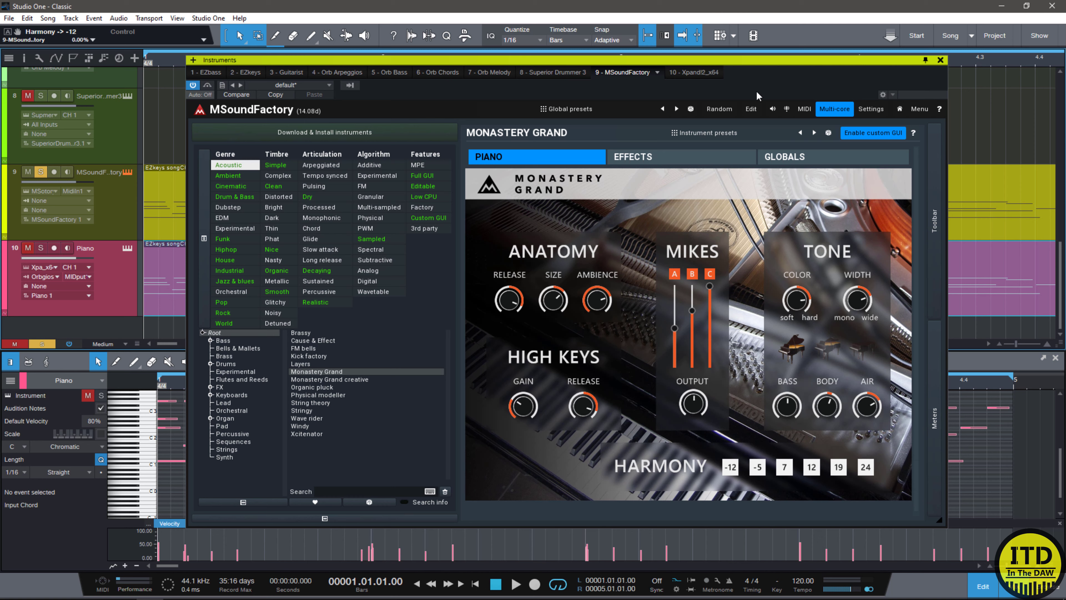
pyautogui.moveTo(320, 224)
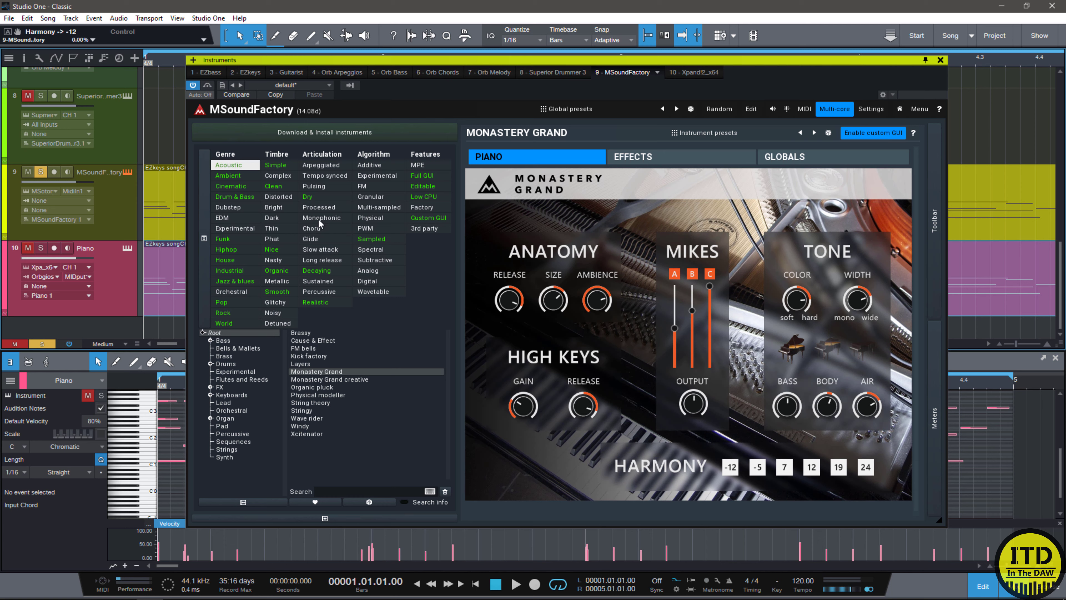
# Filter to Monophonic, load Flux capacitor, check its FX settings and enter its full editor.
pyautogui.click(323, 218)
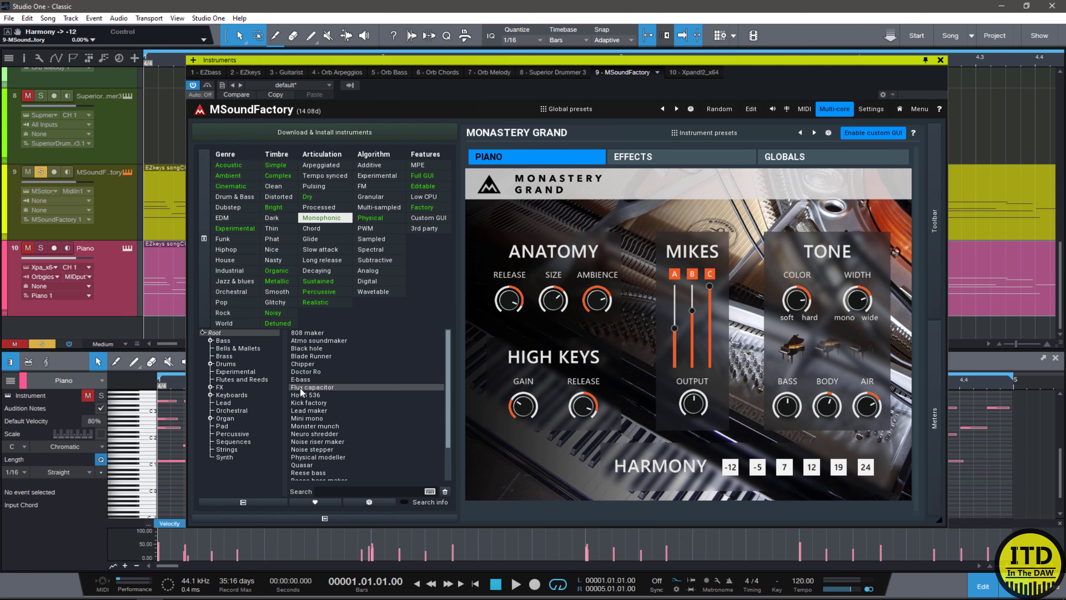
pyautogui.doubleClick(312, 387)
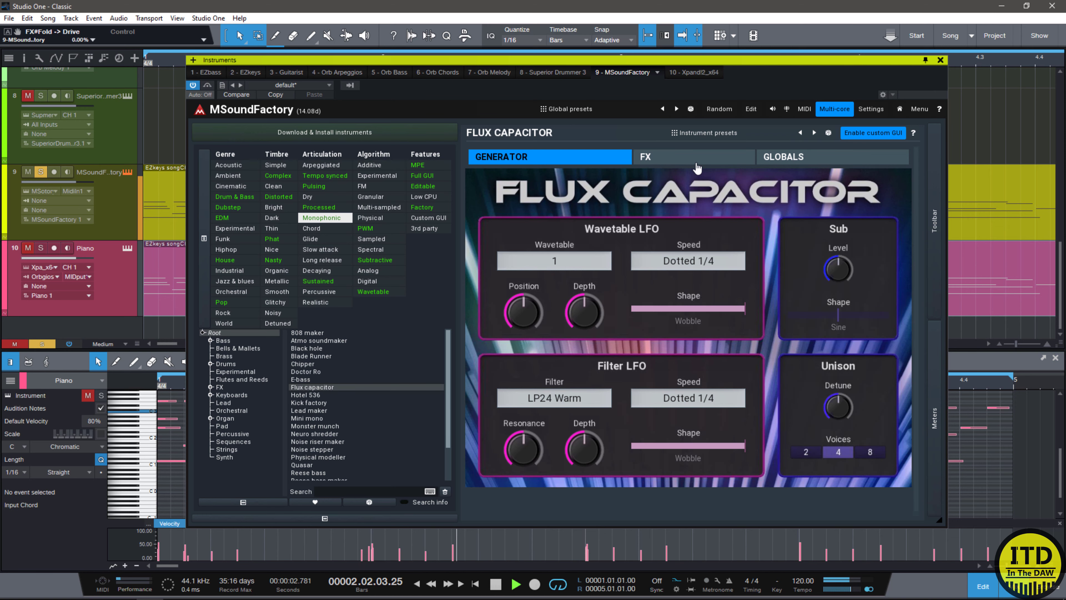
pyautogui.click(494, 584)
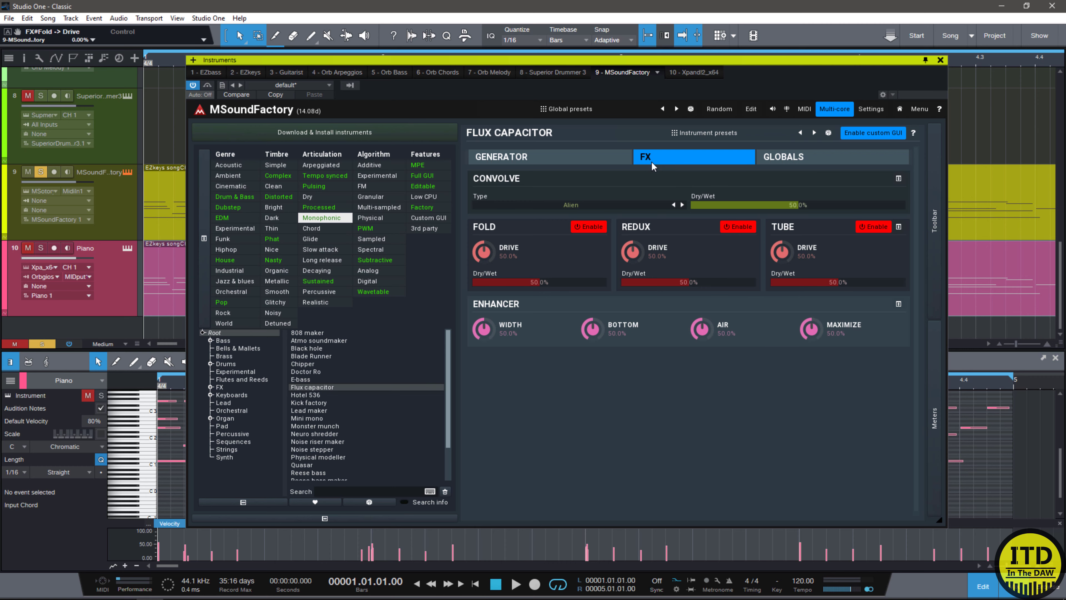
pyautogui.click(783, 156)
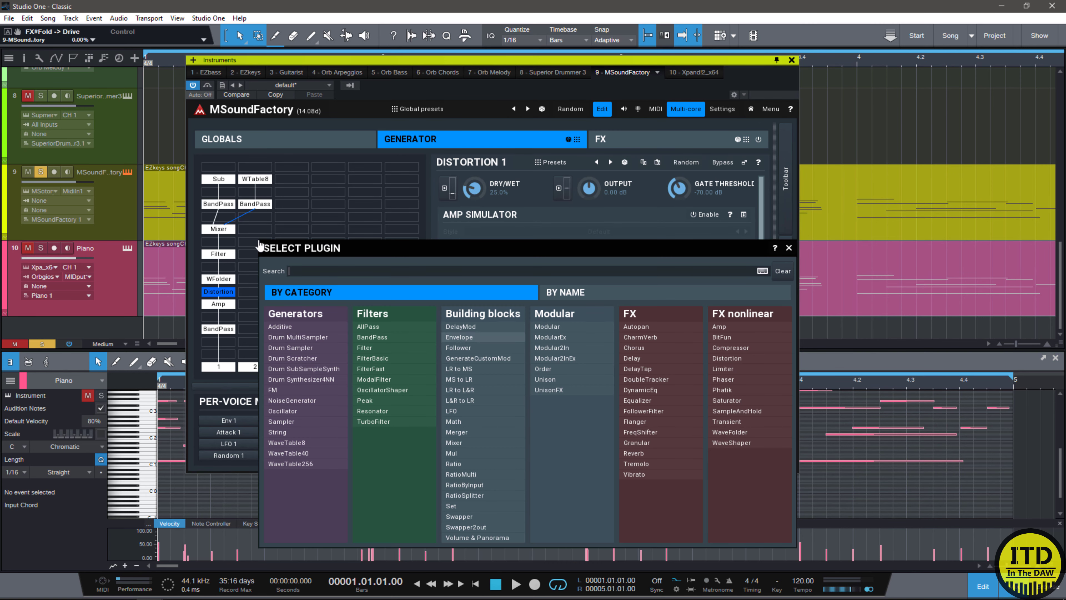
pyautogui.moveTo(748, 348)
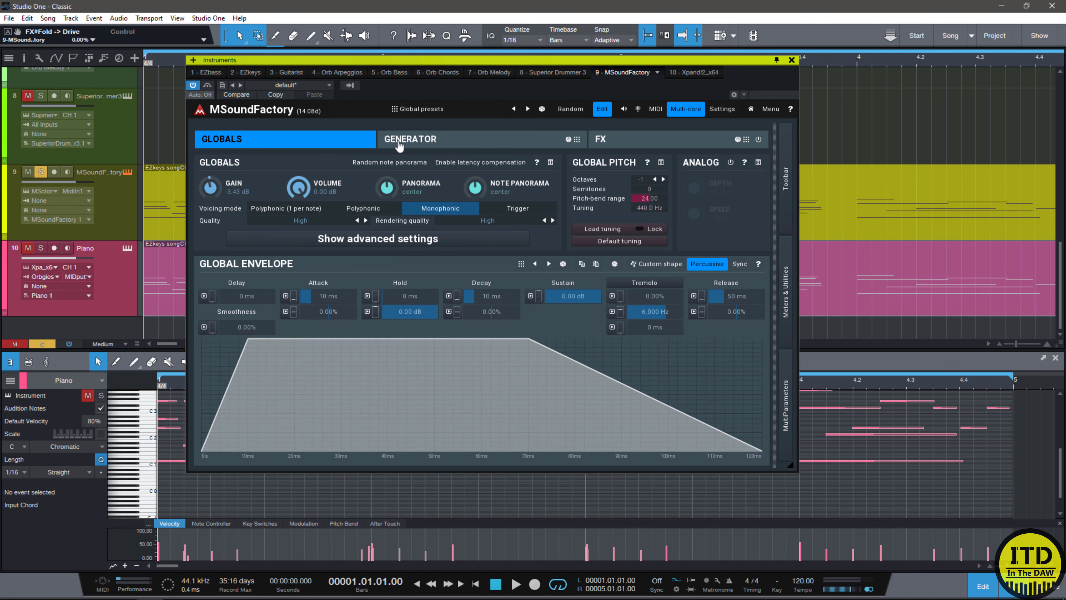
pyautogui.moveTo(406, 347)
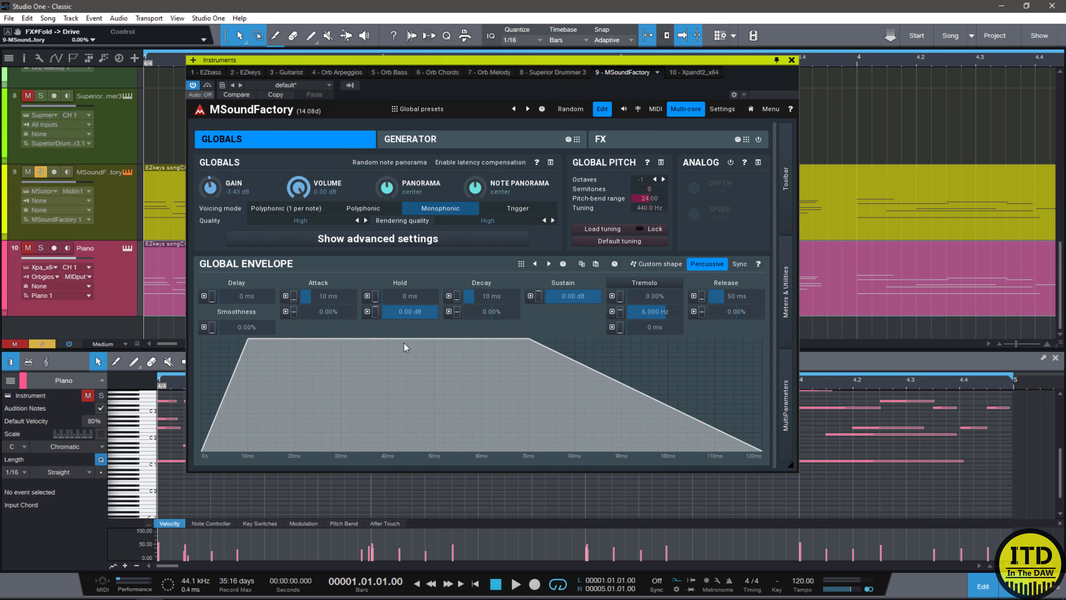
pyautogui.moveTo(417, 381)
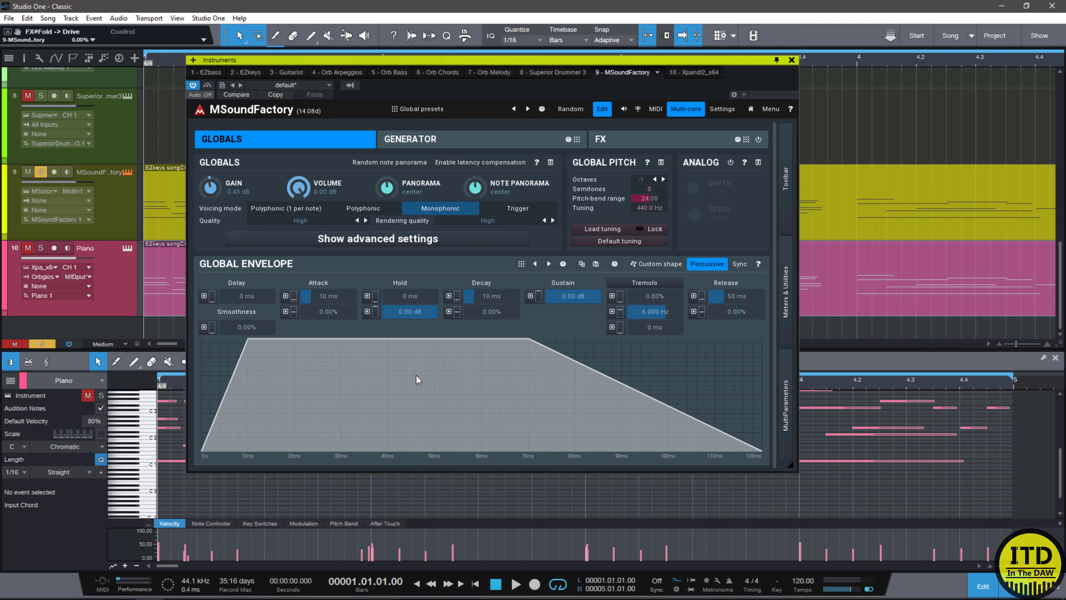
# Show Flux capacitor's effect chain of crossover, Phatik, mixer, EQ, multiband dynamics and compressor.
pyautogui.click(600, 139)
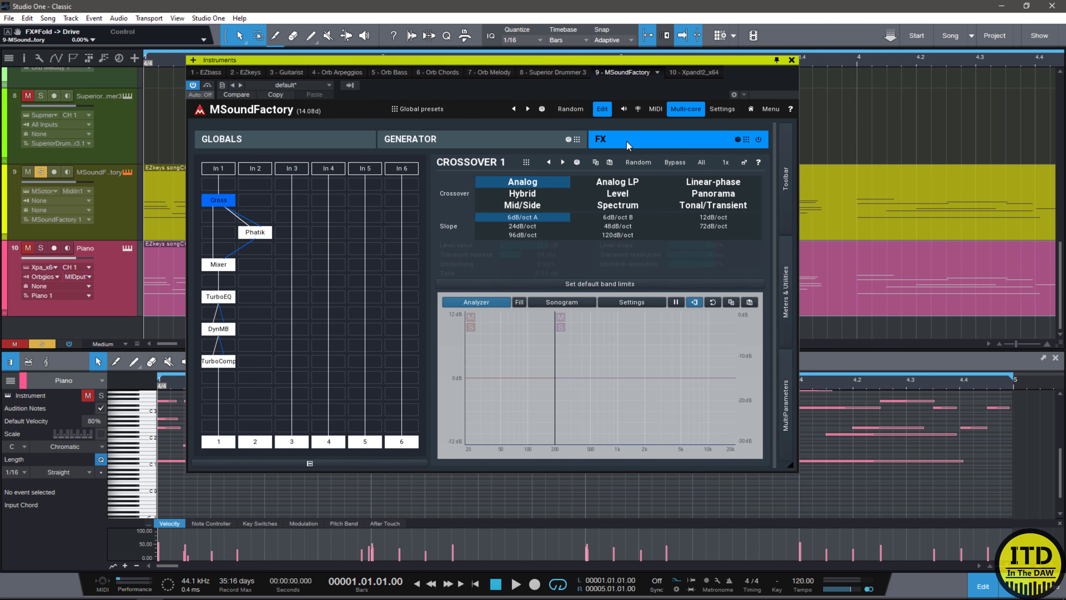
pyautogui.moveTo(627, 146)
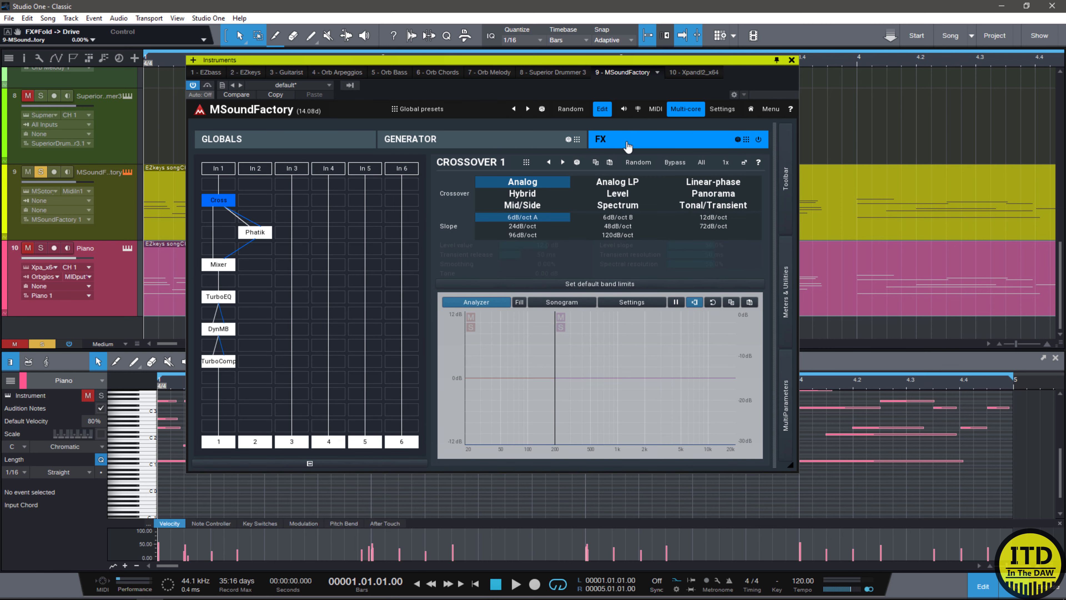
pyautogui.moveTo(257, 282)
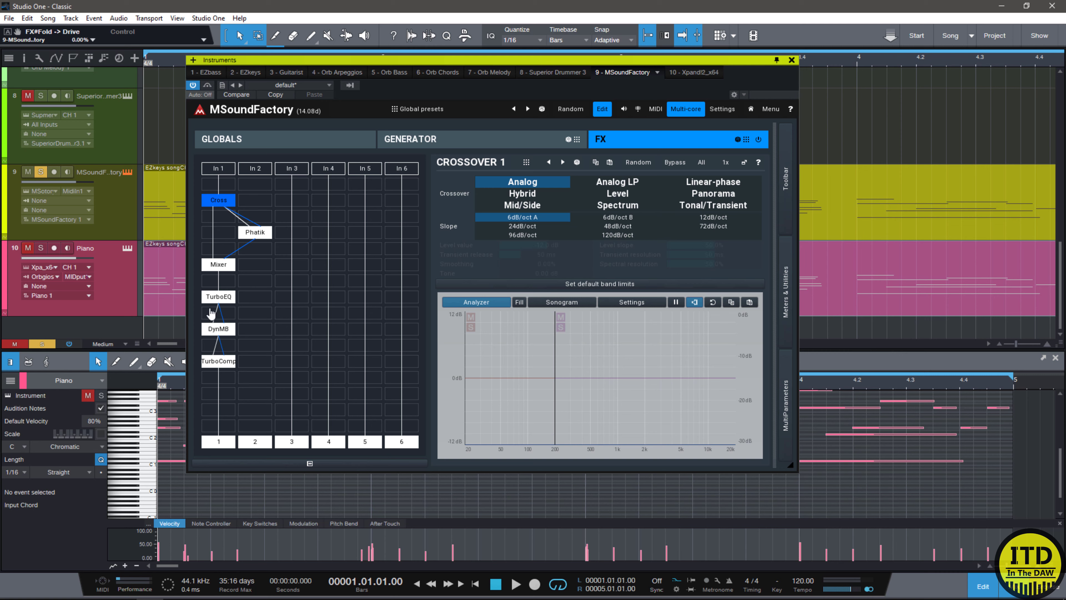
pyautogui.moveTo(226, 369)
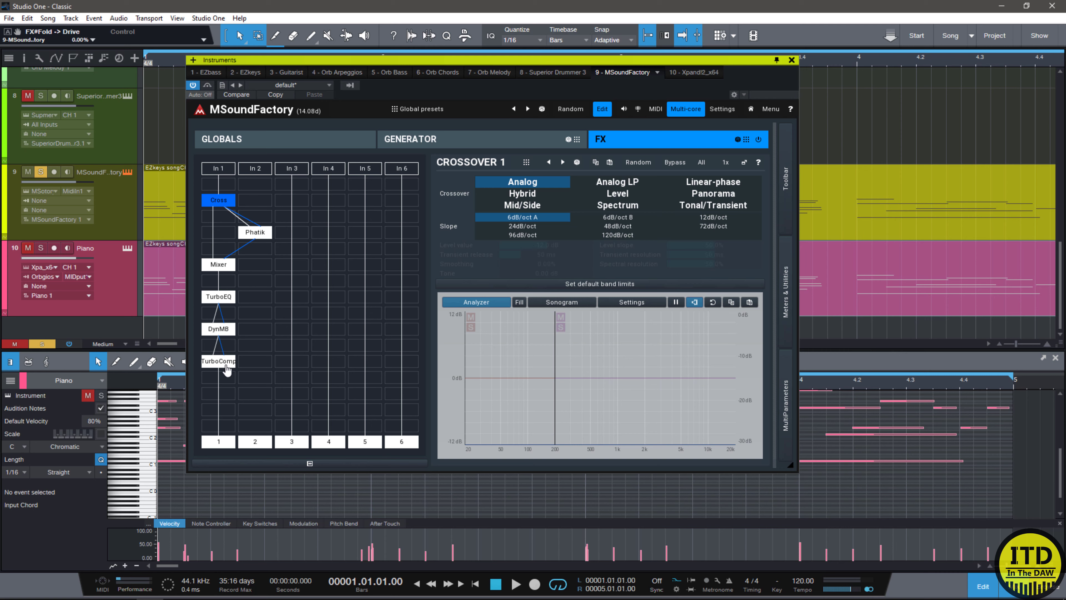
pyautogui.moveTo(236, 417)
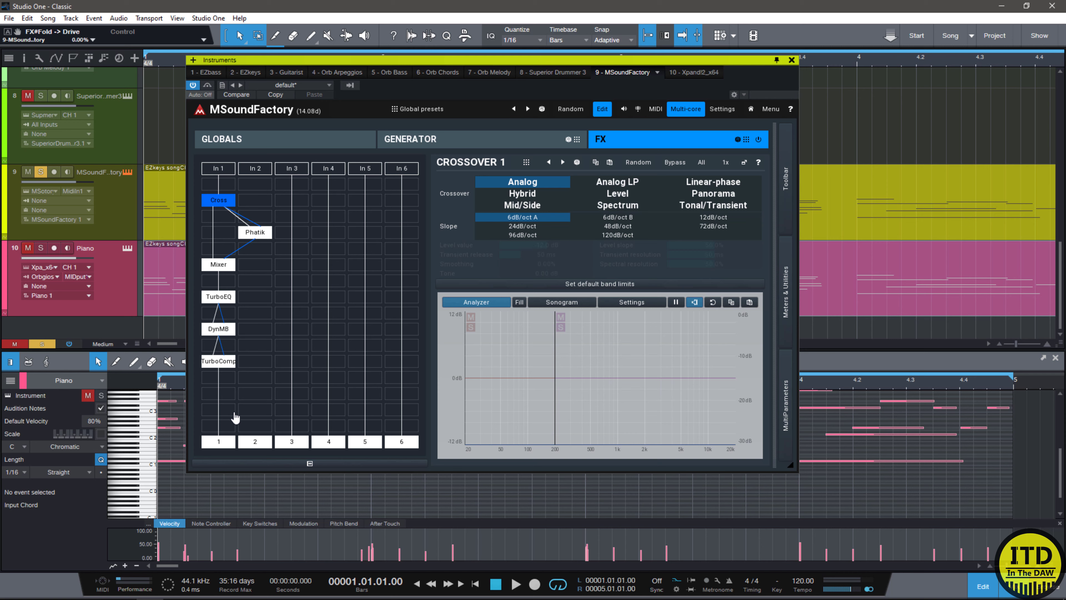
pyautogui.moveTo(244, 353)
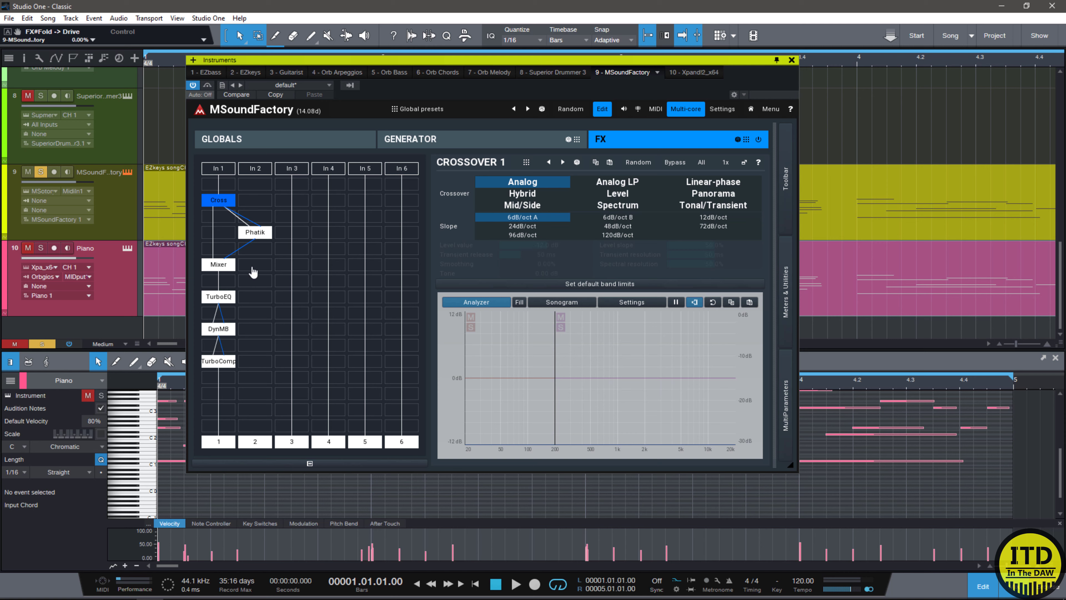
pyautogui.moveTo(548, 299)
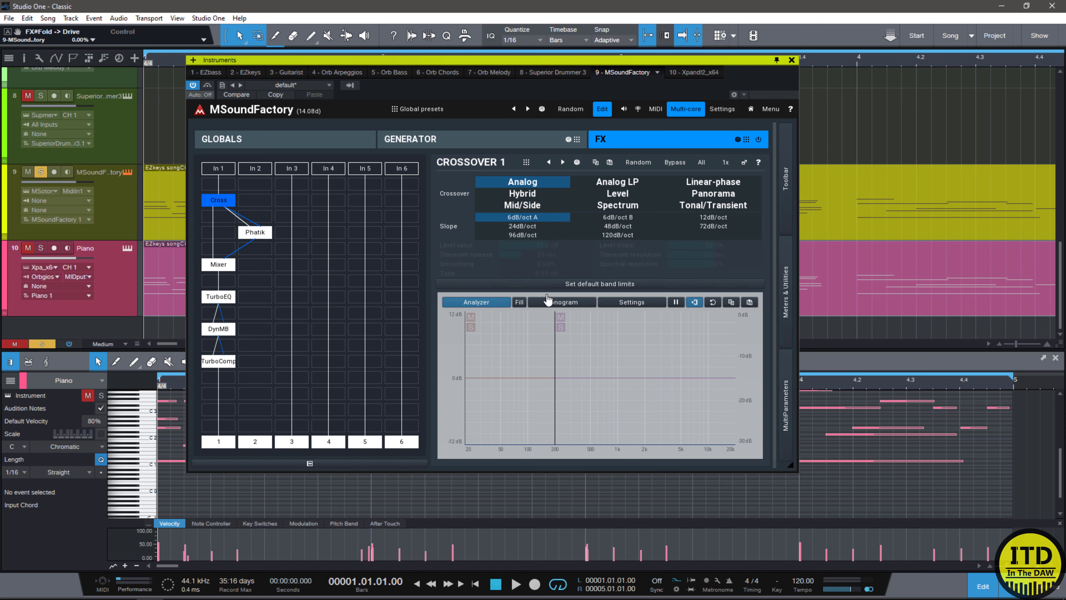
pyautogui.moveTo(548, 299)
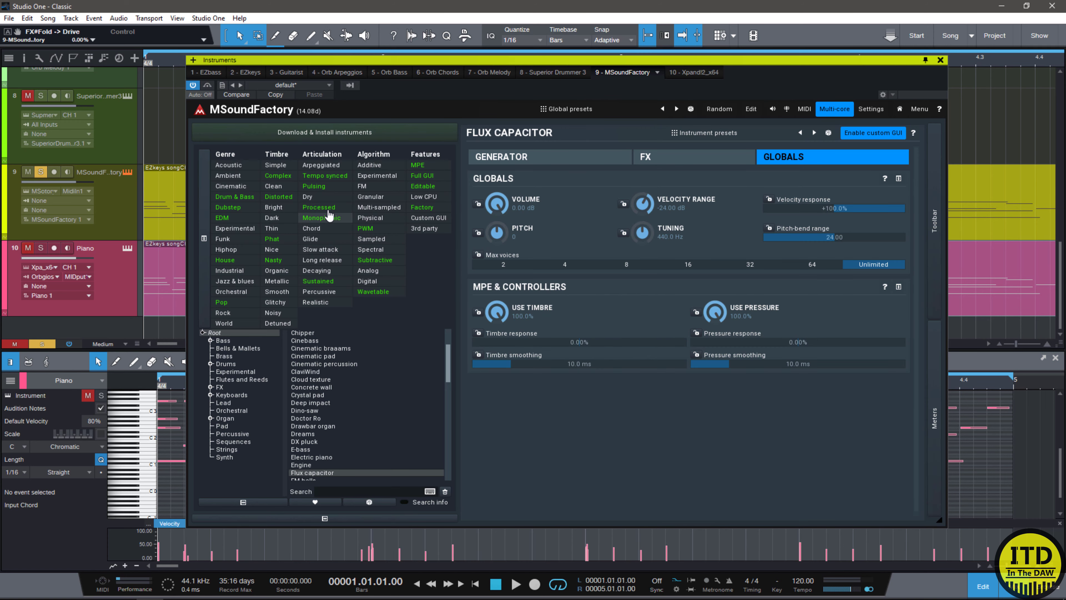
# Load Cinematic percussion from Drums, then return the browser to the Root category.
pyautogui.scroll(-3)
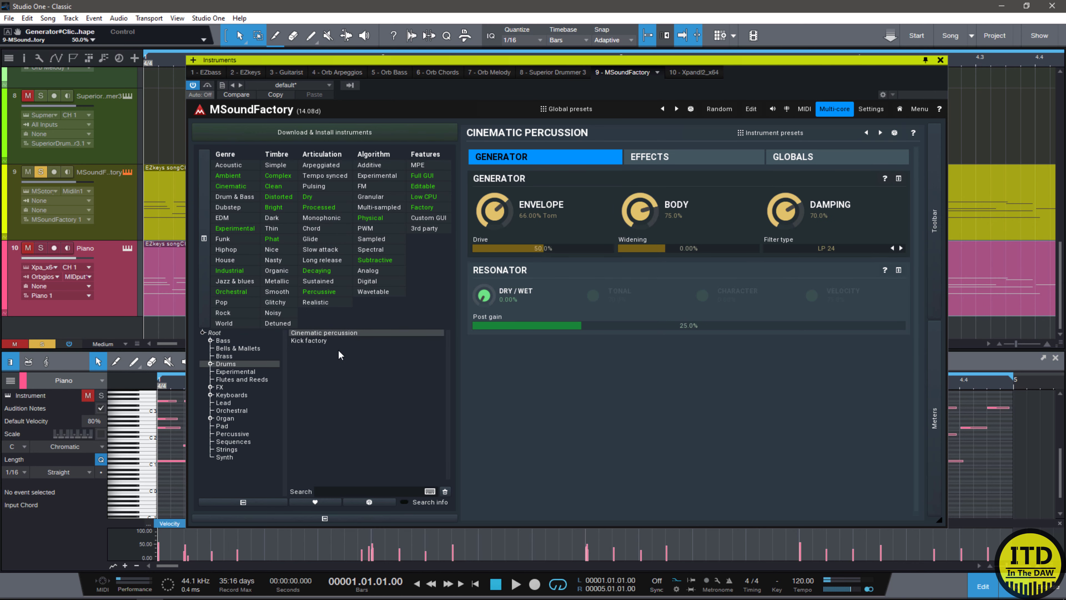
pyautogui.click(515, 584)
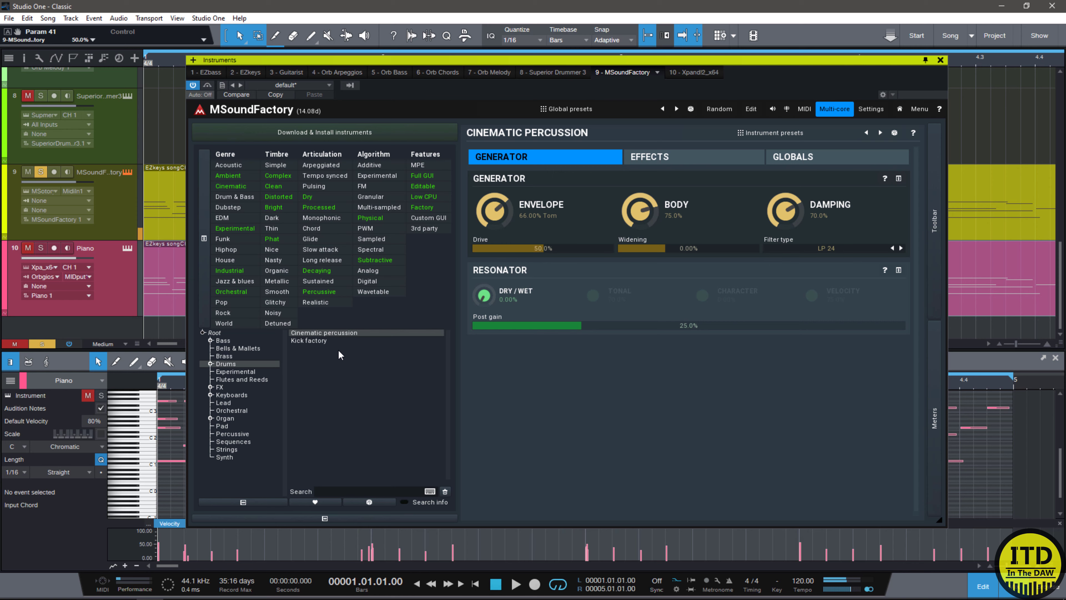
pyautogui.click(648, 157)
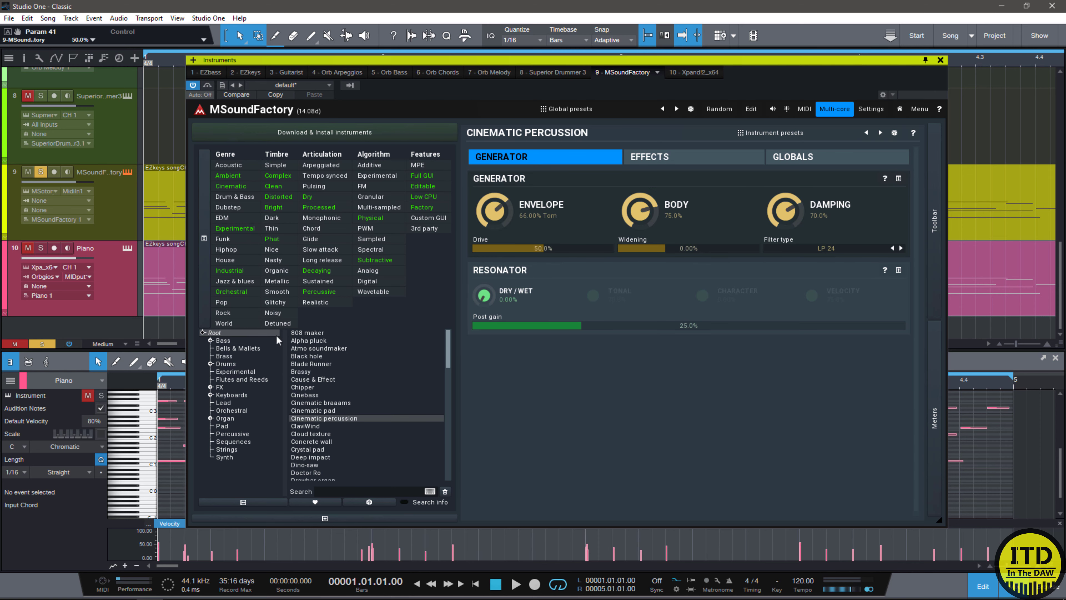
pyautogui.moveTo(288, 340)
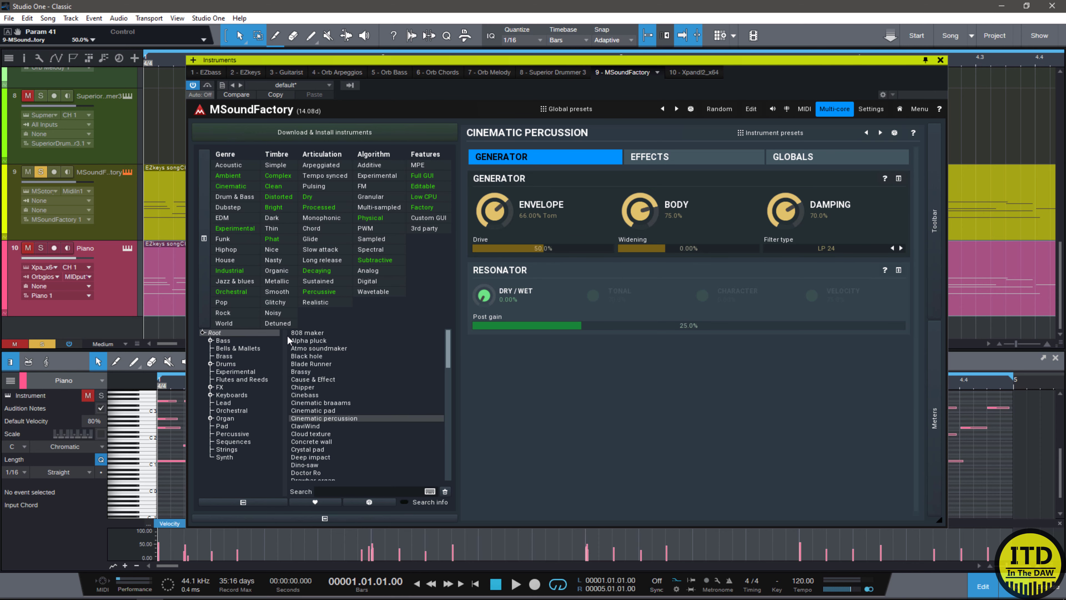
pyautogui.moveTo(438, 218)
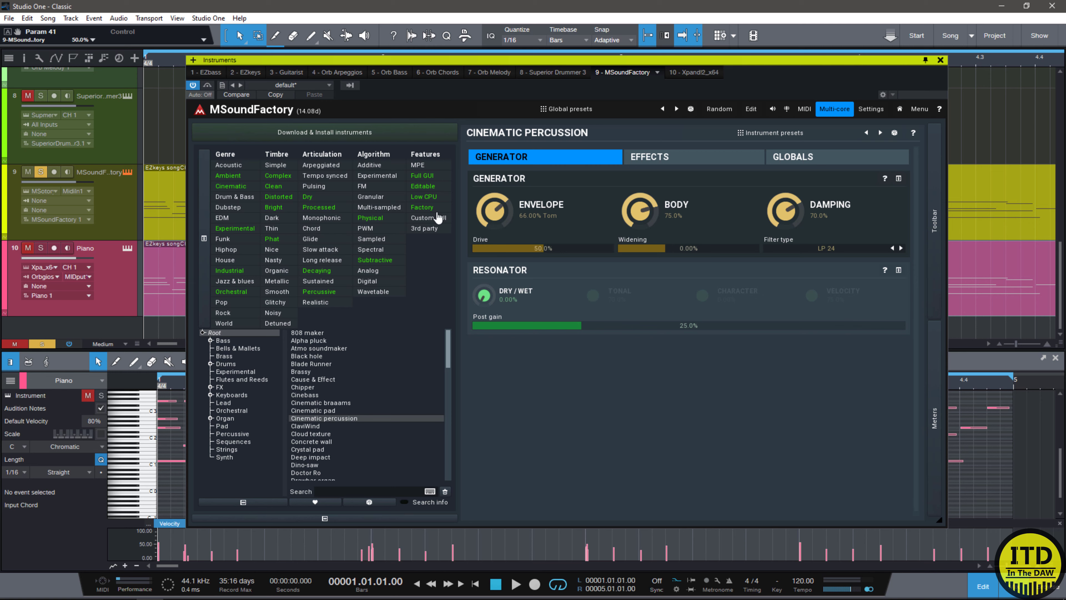
# Load Monastery Grand creative from Acoustic and raise tone Soft/Hard to +24% and Width to +16%.
pyautogui.click(228, 164)
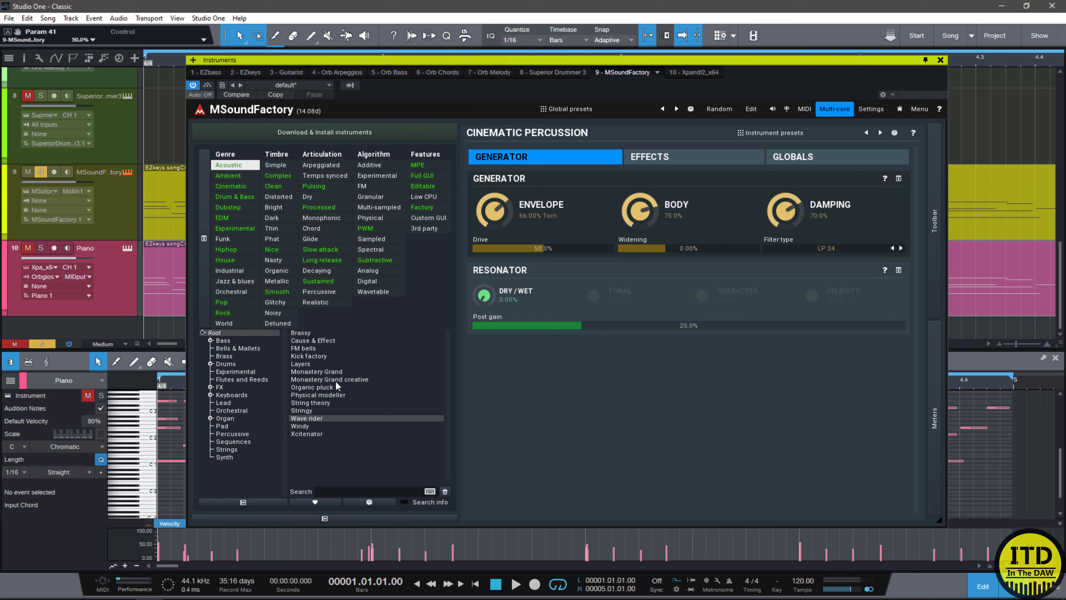
pyautogui.click(330, 378)
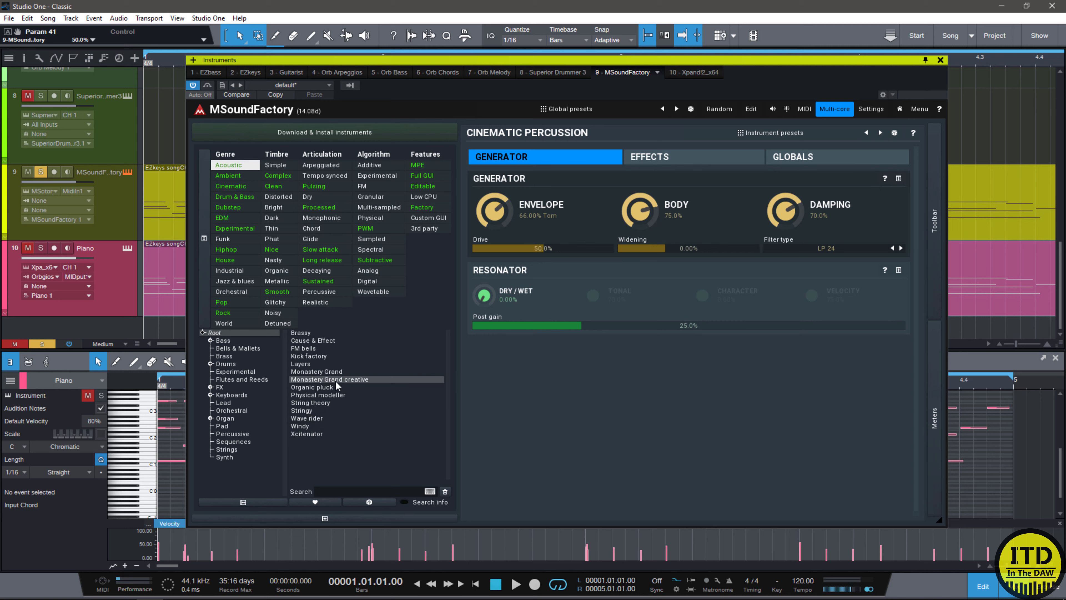
pyautogui.doubleClick(329, 378)
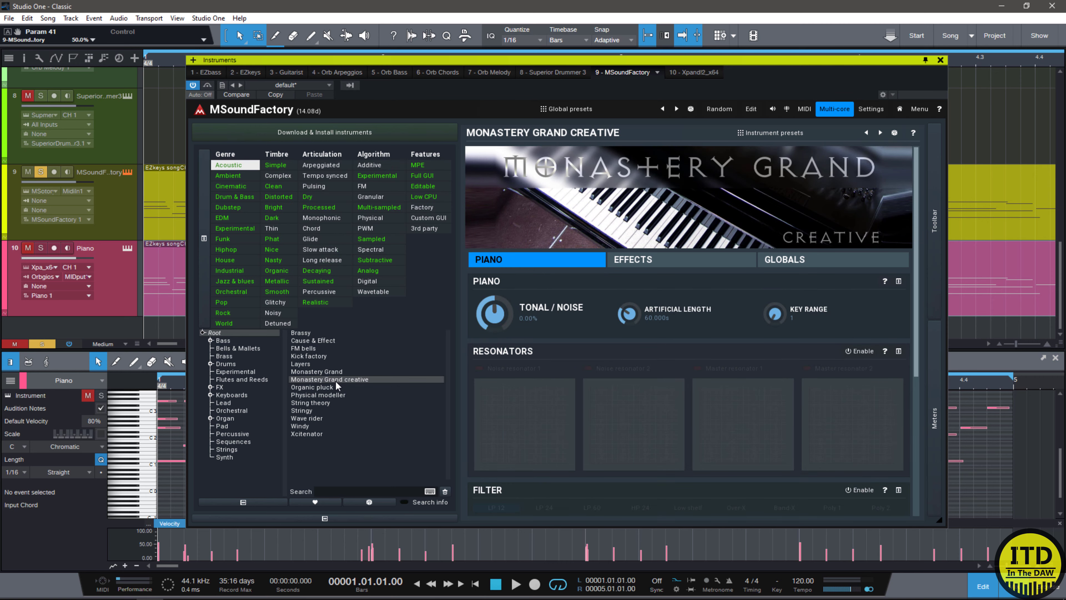
pyautogui.moveTo(338, 387)
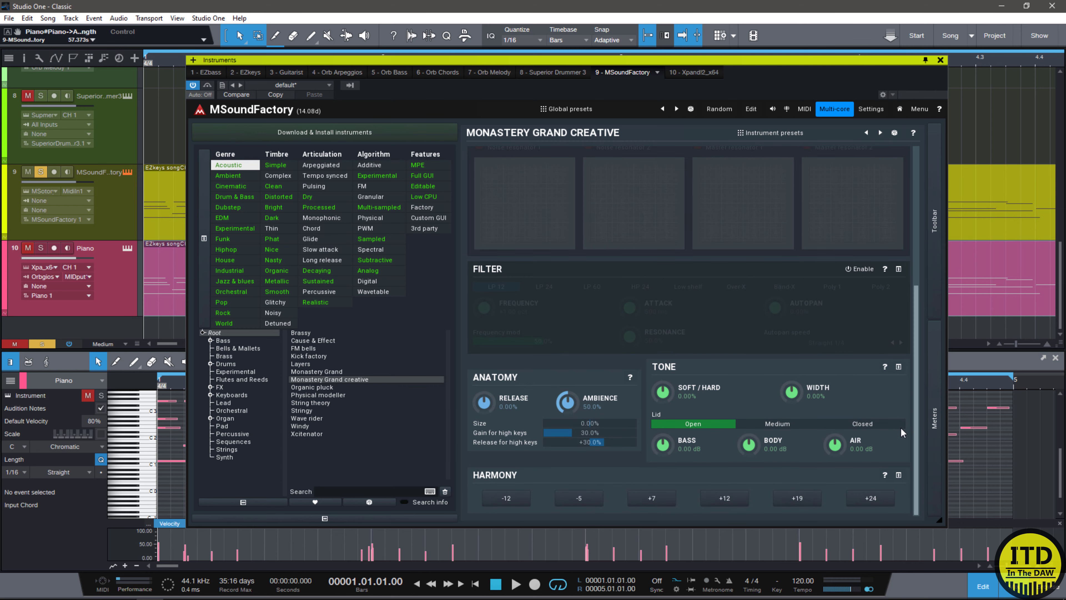
pyautogui.moveTo(660, 391); pyautogui.dragTo(662, 381)
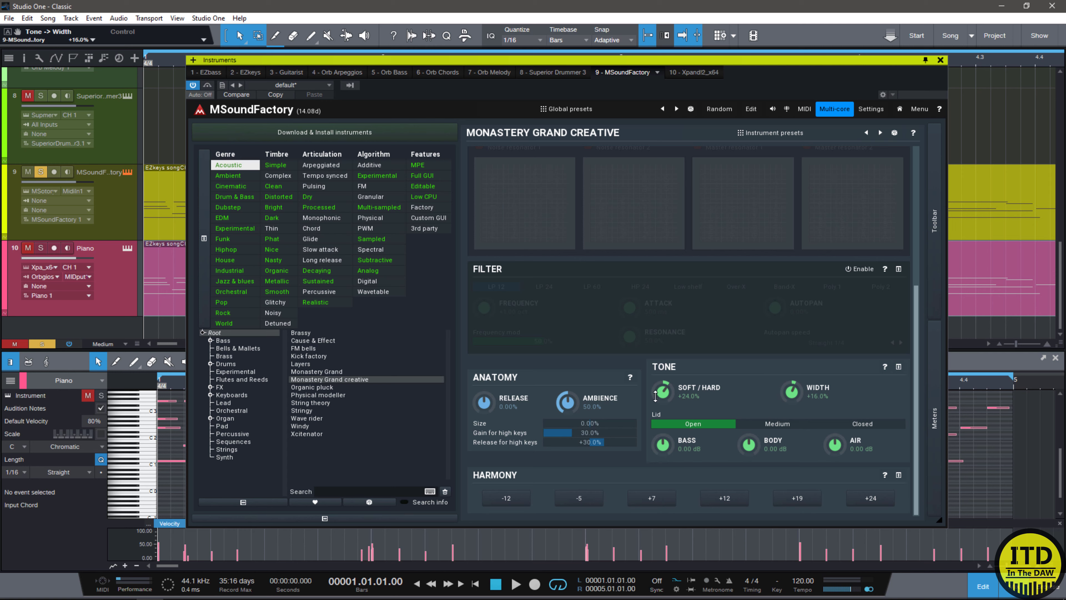
pyautogui.moveTo(655, 400)
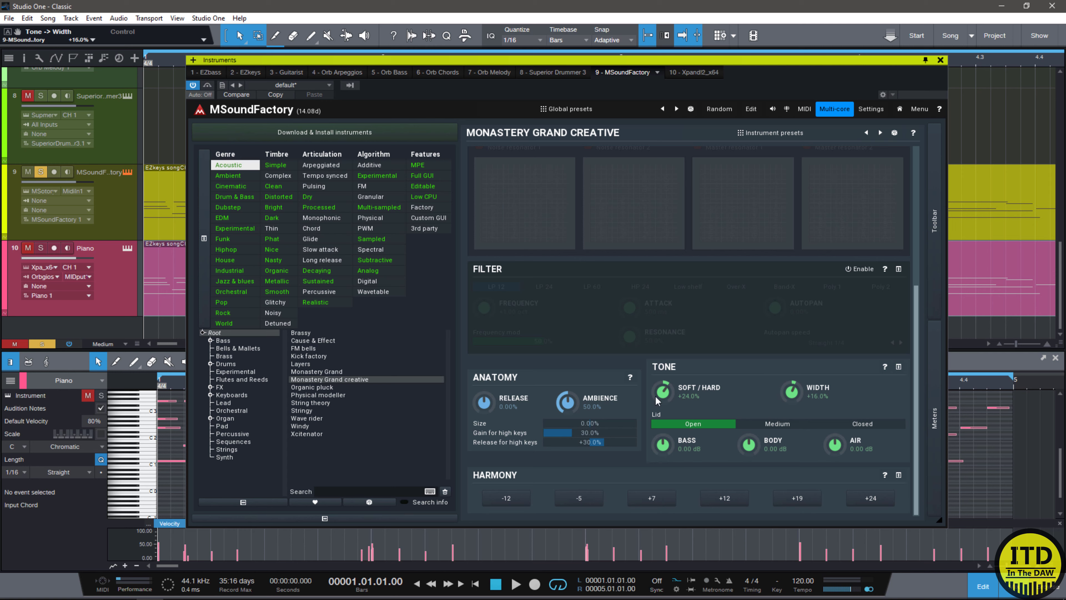
pyautogui.moveTo(824, 319)
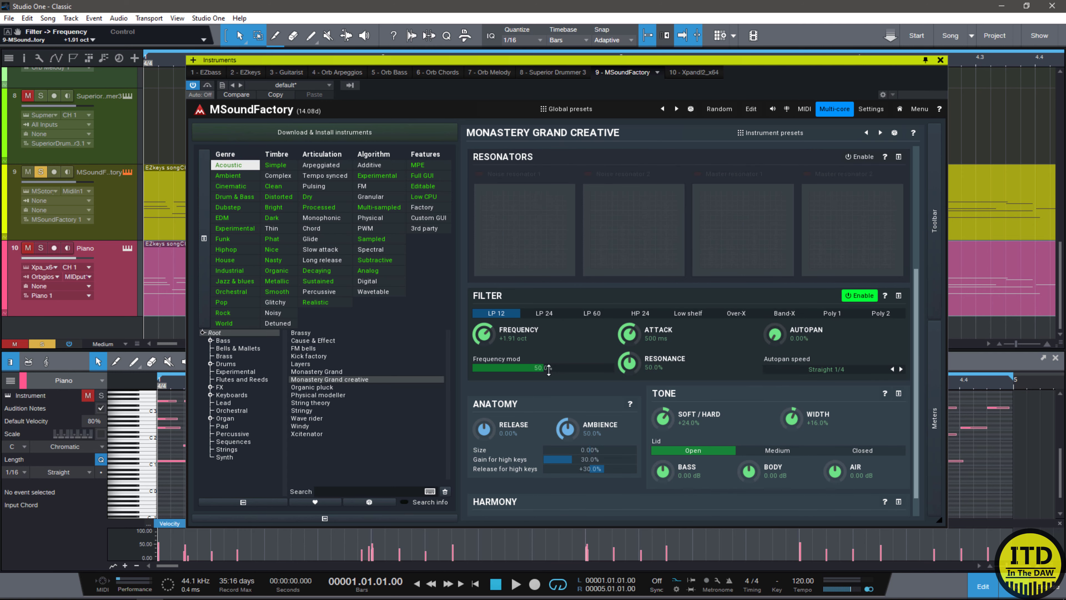
# Lengthen filter attack, set HP 24, enable the resonators, then load plain Monastery Grand.
pyautogui.moveTo(546, 367); pyautogui.dragTo(543, 368)
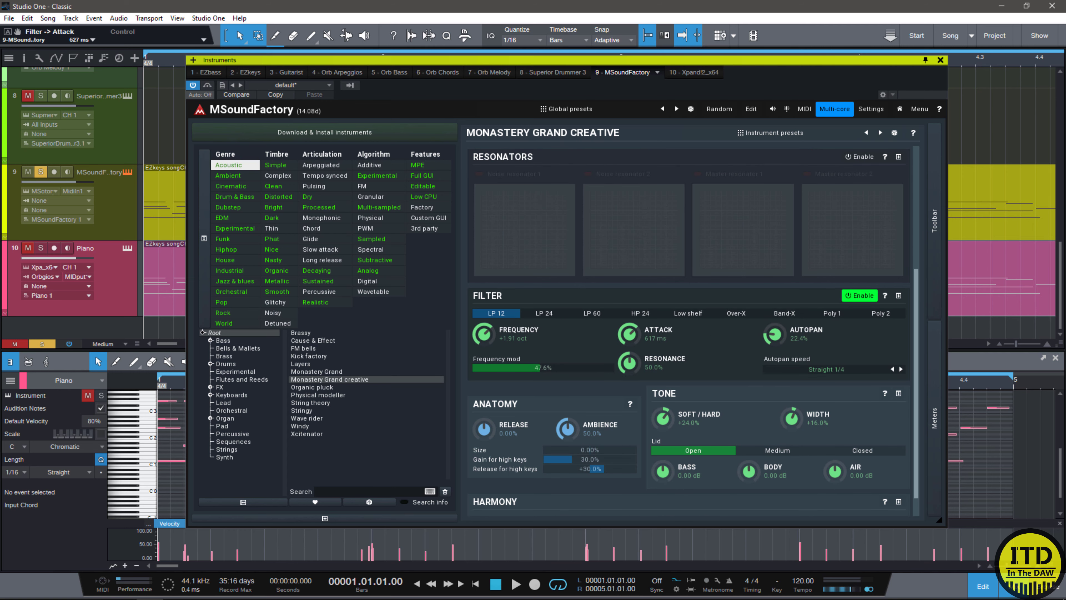
pyautogui.click(639, 312)
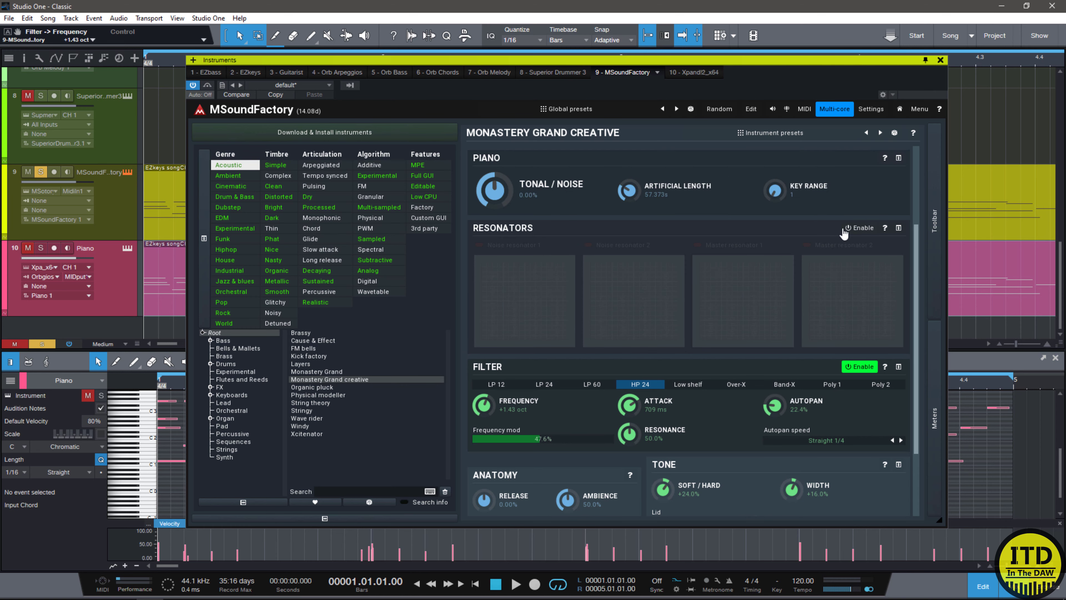
pyautogui.click(859, 227)
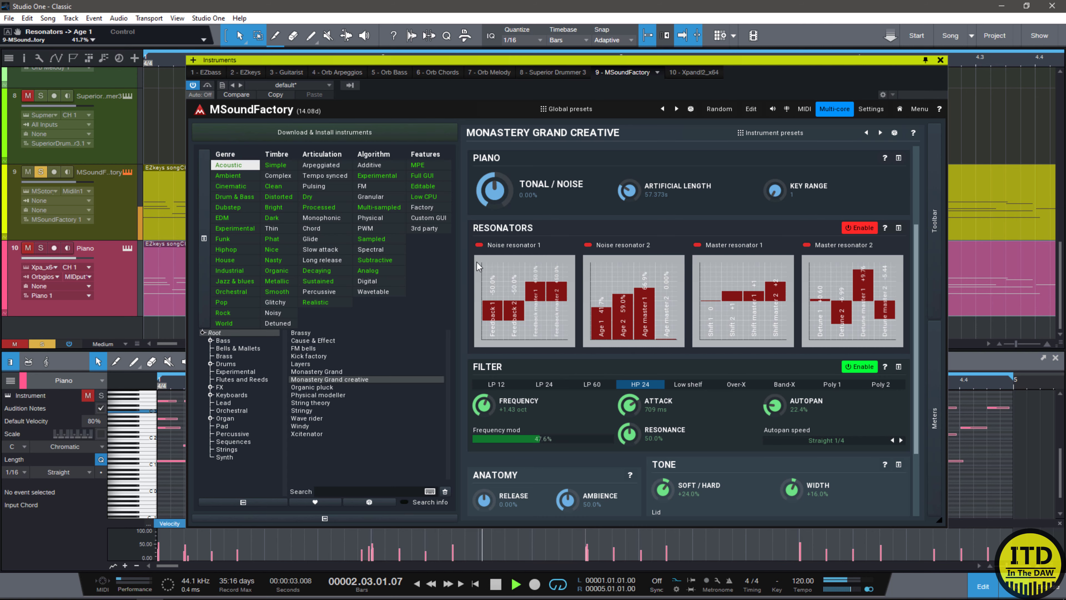
pyautogui.click(496, 584)
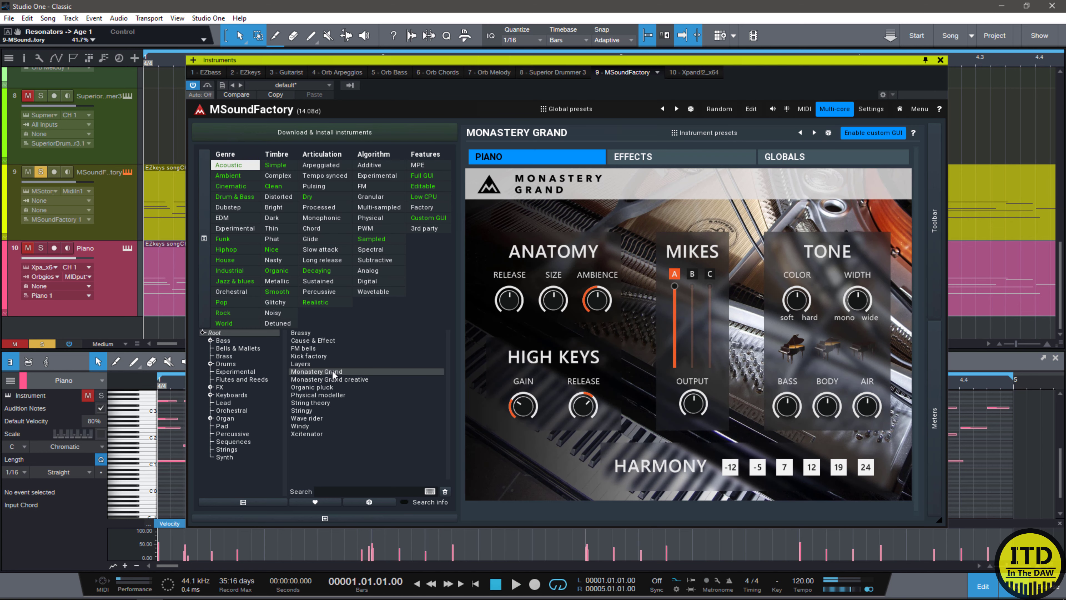
pyautogui.moveTo(353, 372)
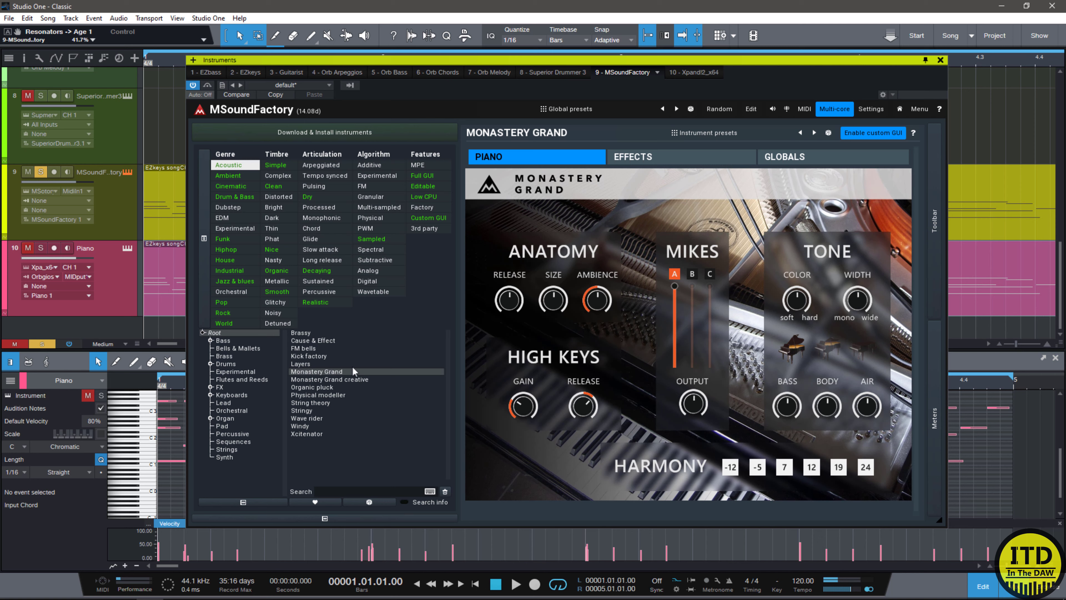
pyautogui.moveTo(900, 265)
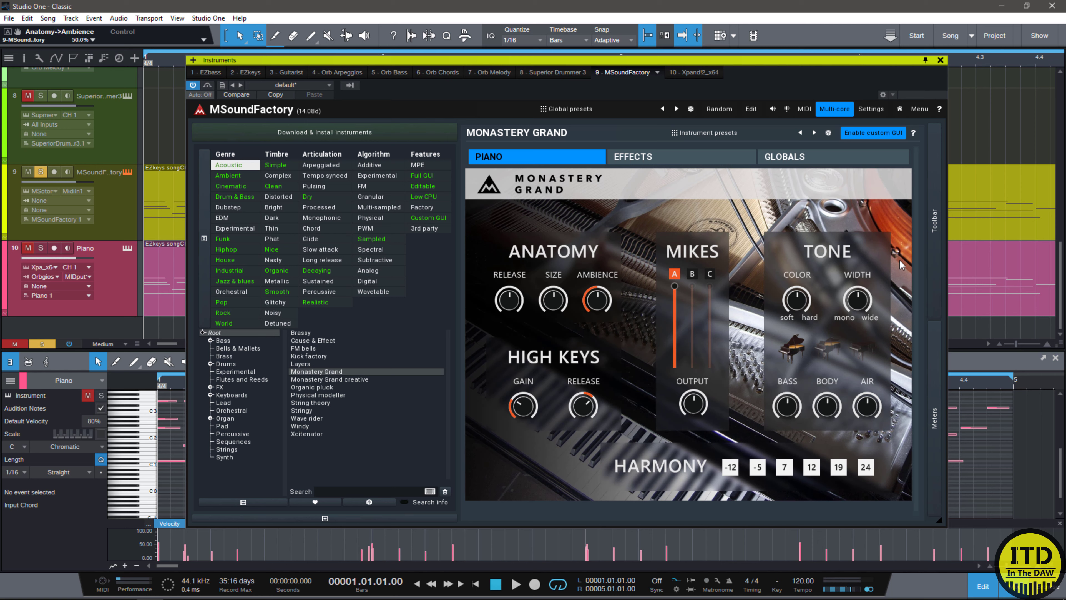
pyautogui.moveTo(757, 113)
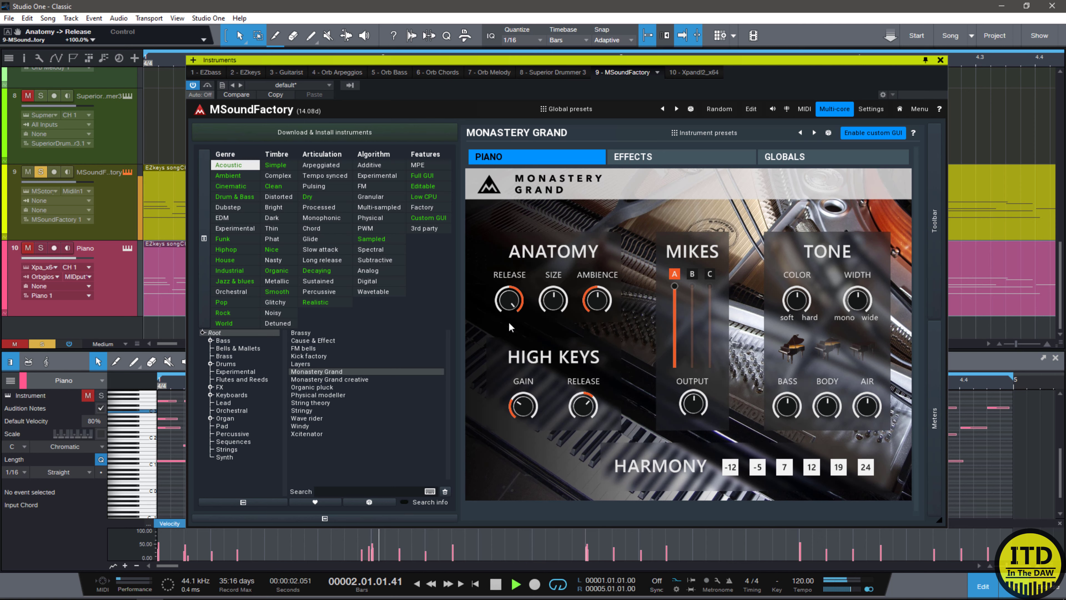
pyautogui.moveTo(552, 338)
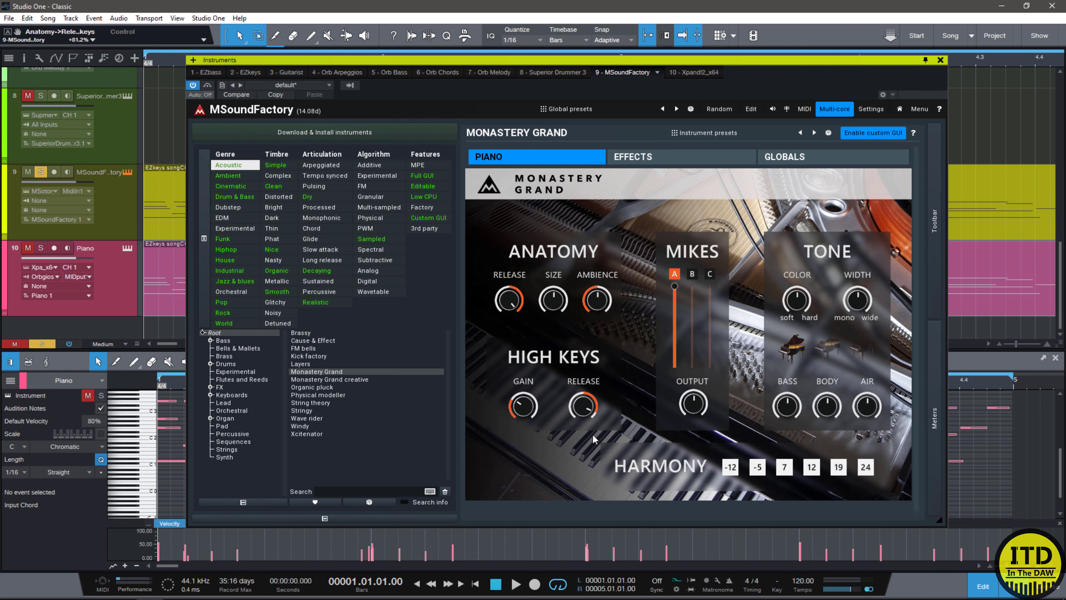
# Raise Monastery Grand's ambience to about 76% and pull the mic A fader fully down.
pyautogui.click(516, 583)
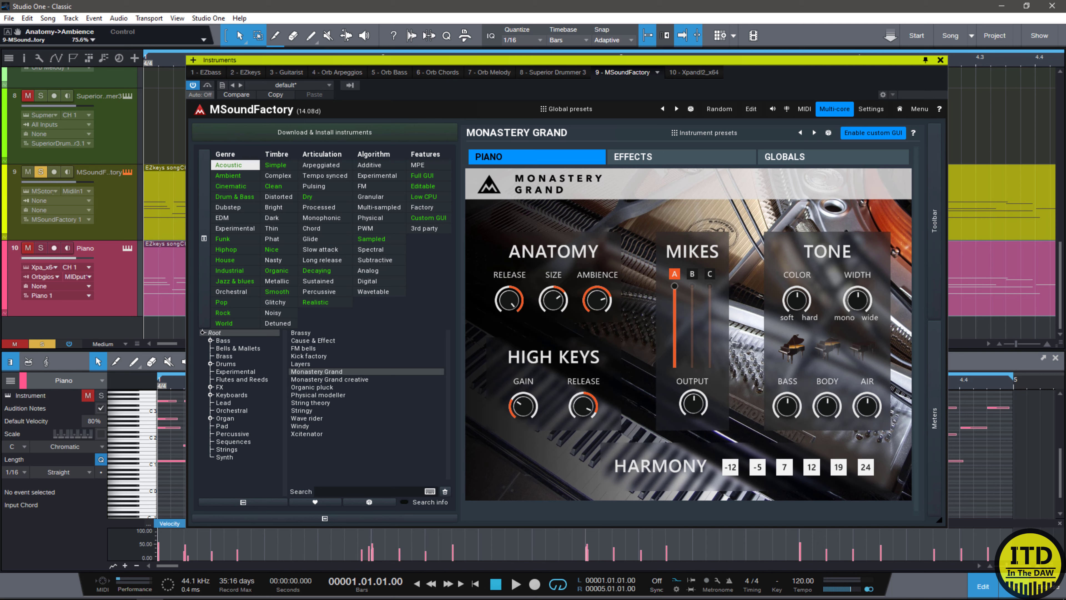
pyautogui.click(516, 583)
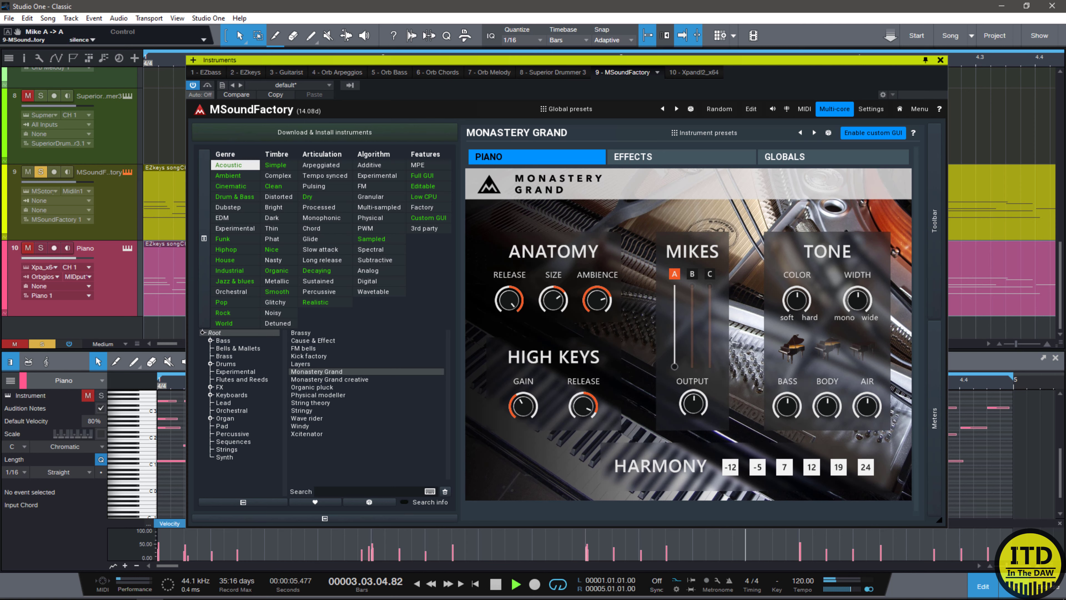
# Enable mics A, B and C, raise their levels, audition each alone, and finish with B and C active.
pyautogui.click(691, 273)
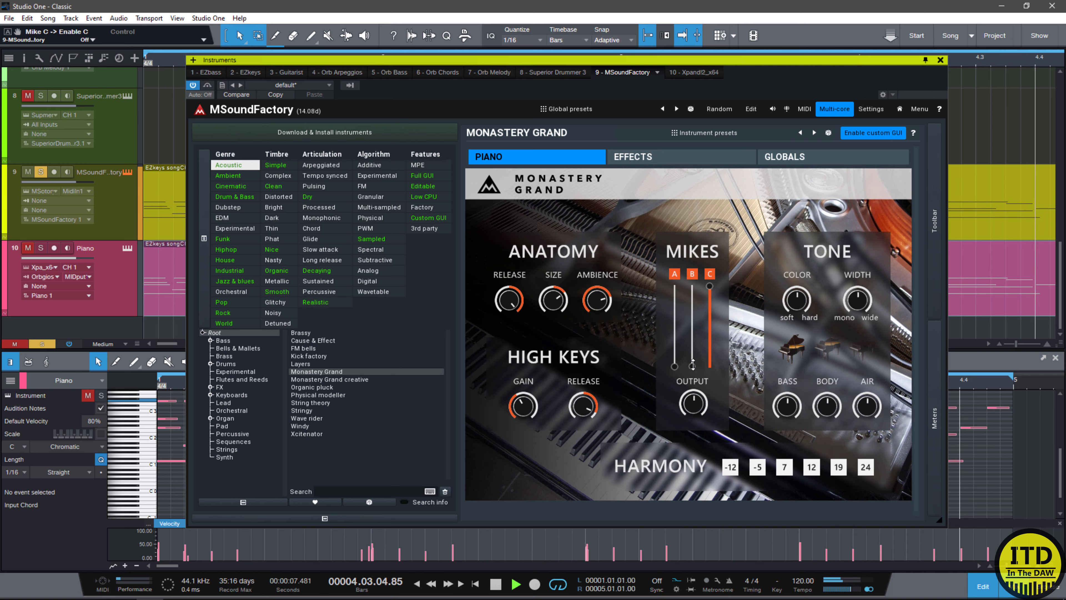
pyautogui.moveTo(692, 363); pyautogui.dragTo(693, 285)
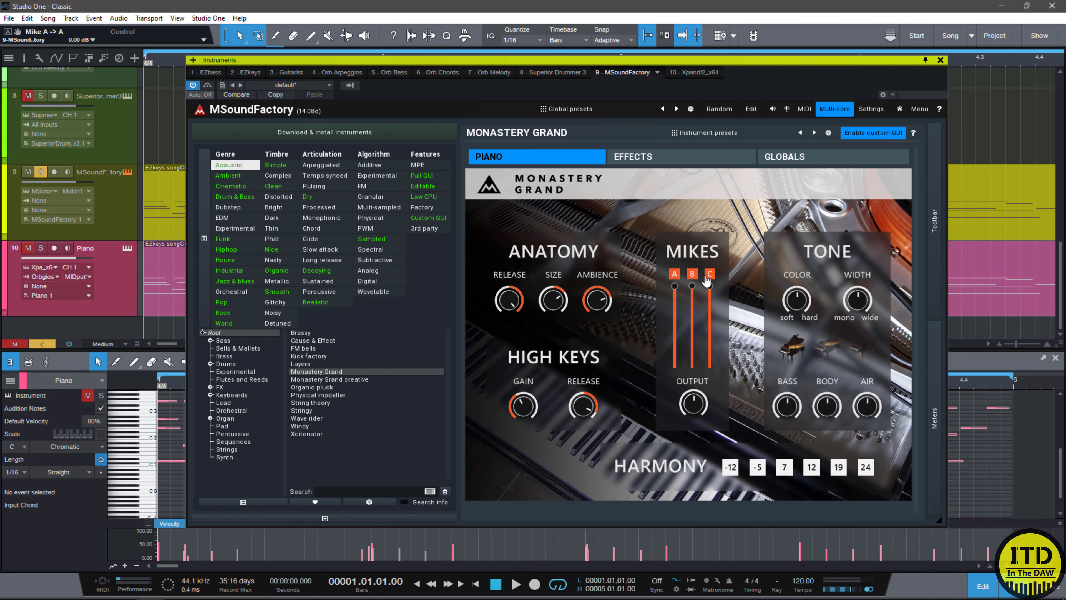
pyautogui.click(673, 273)
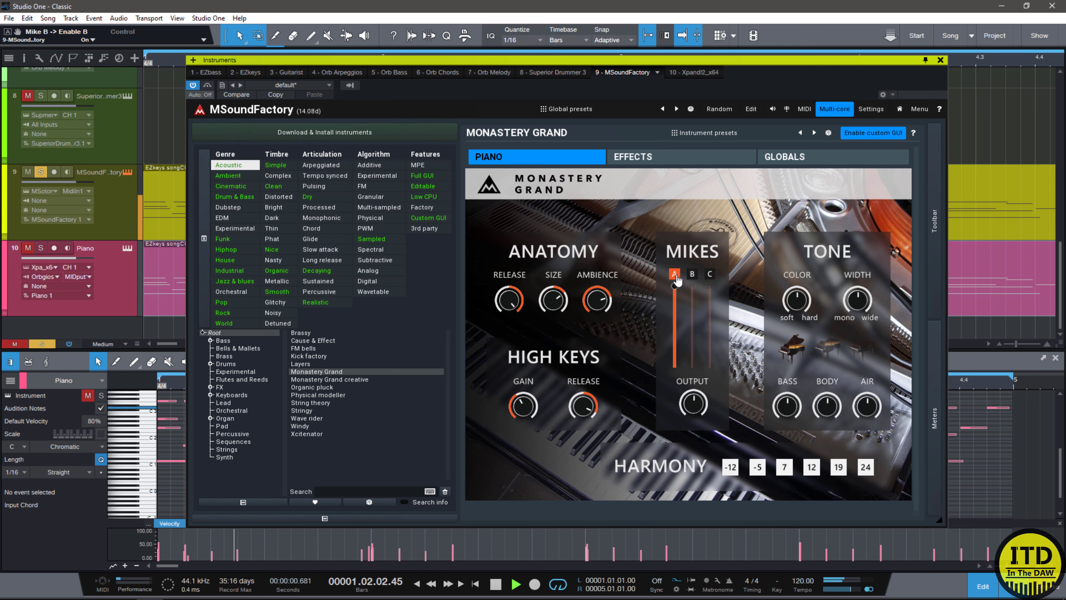
pyautogui.click(692, 274)
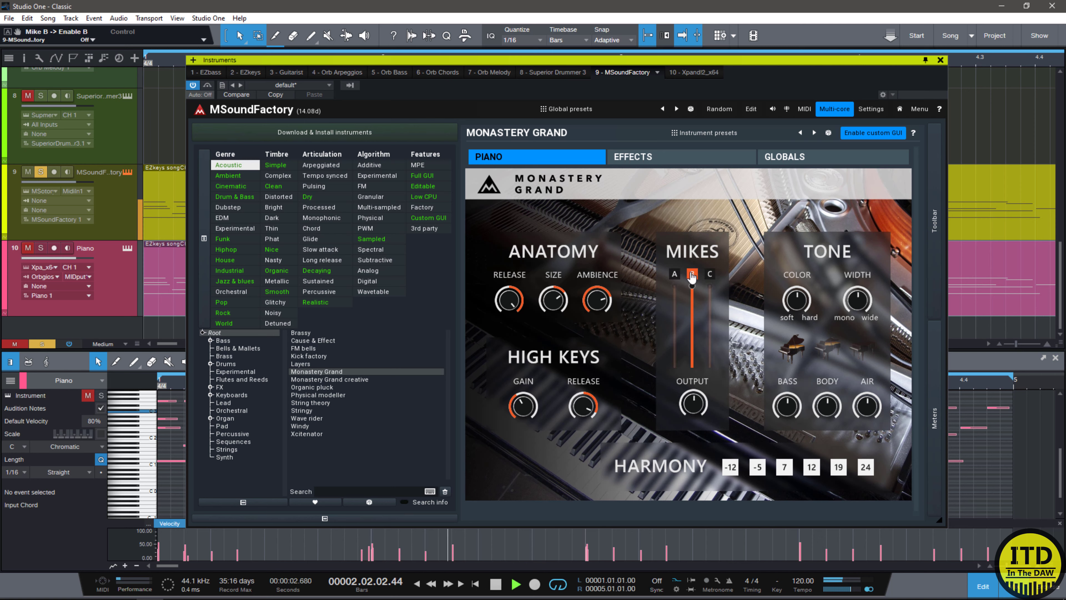
pyautogui.click(709, 273)
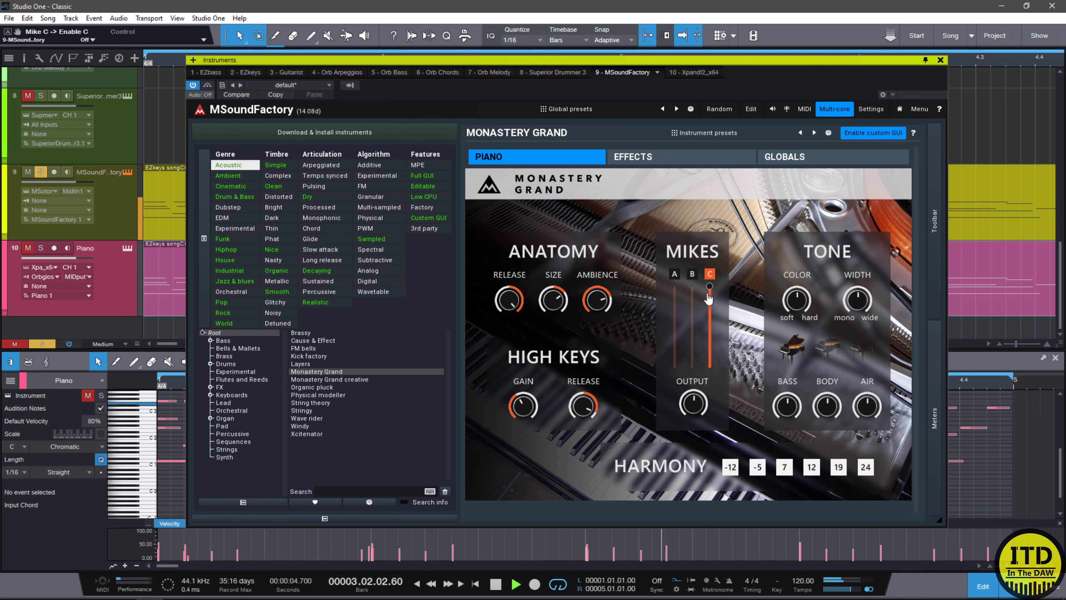
pyautogui.click(496, 584)
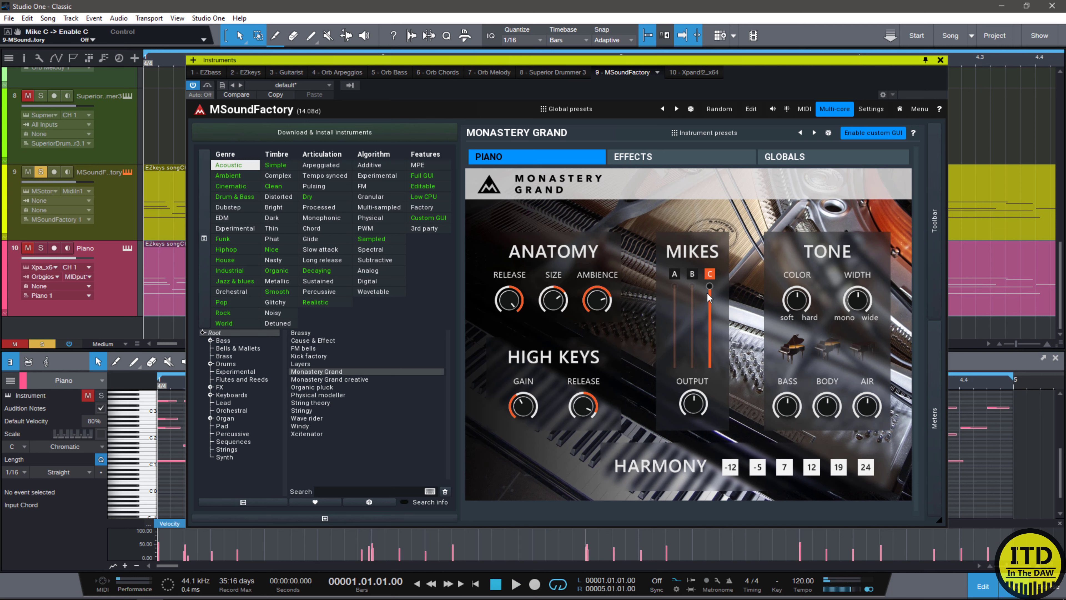
pyautogui.click(691, 274)
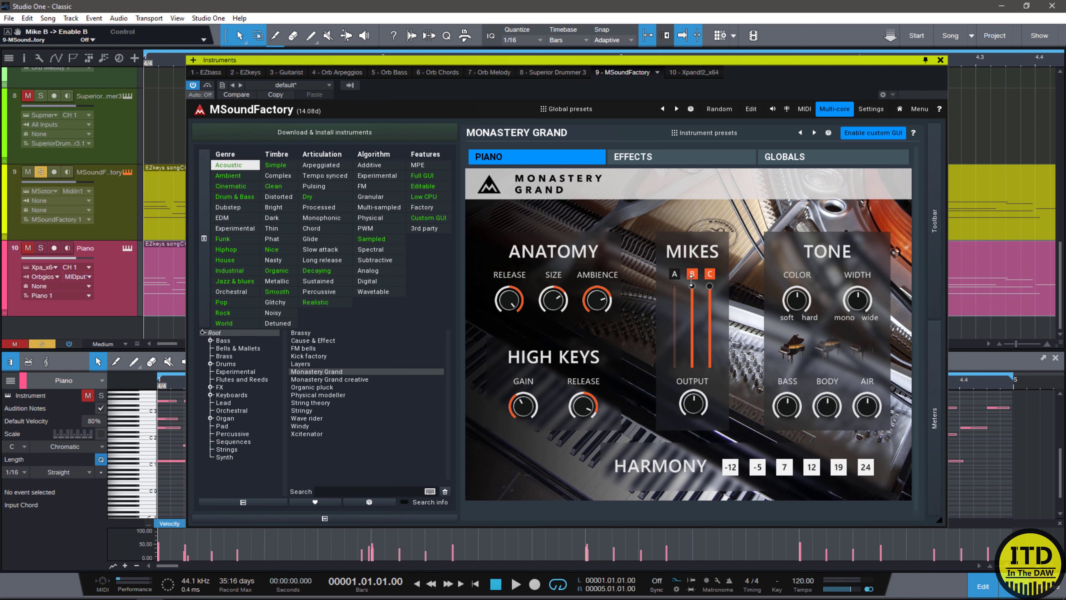
pyautogui.click(673, 273)
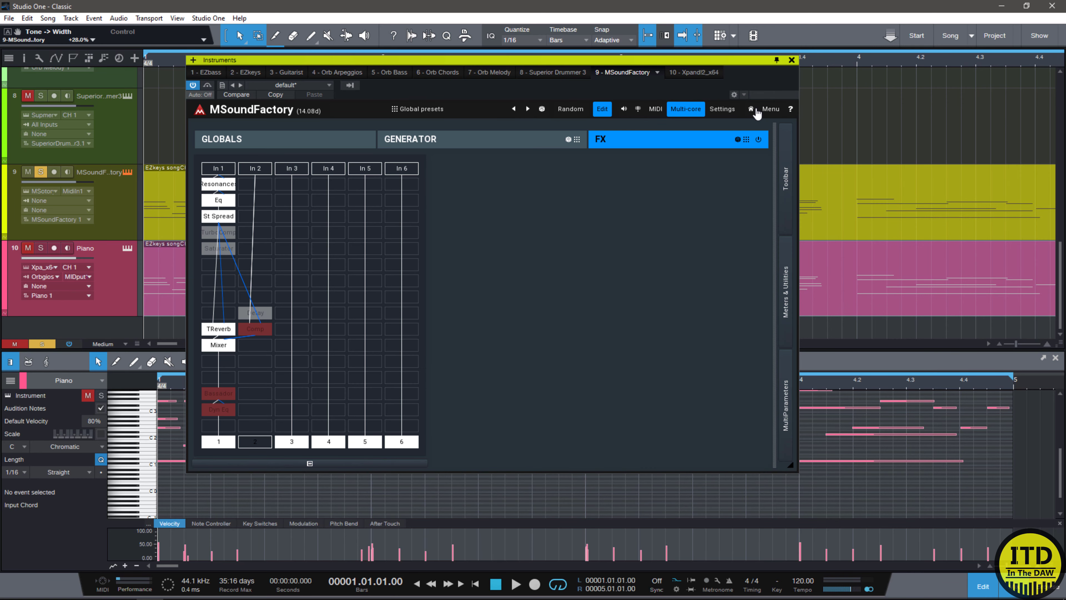
# Return from the FX routing to Monastery Grand's main custom panel.
pyautogui.click(218, 329)
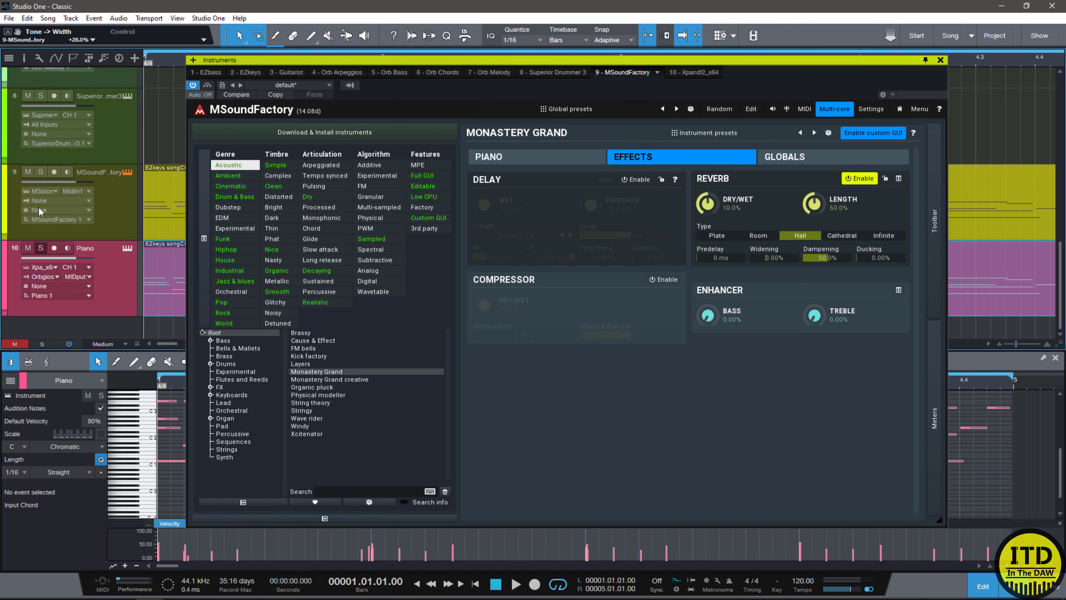
pyautogui.moveTo(126, 254)
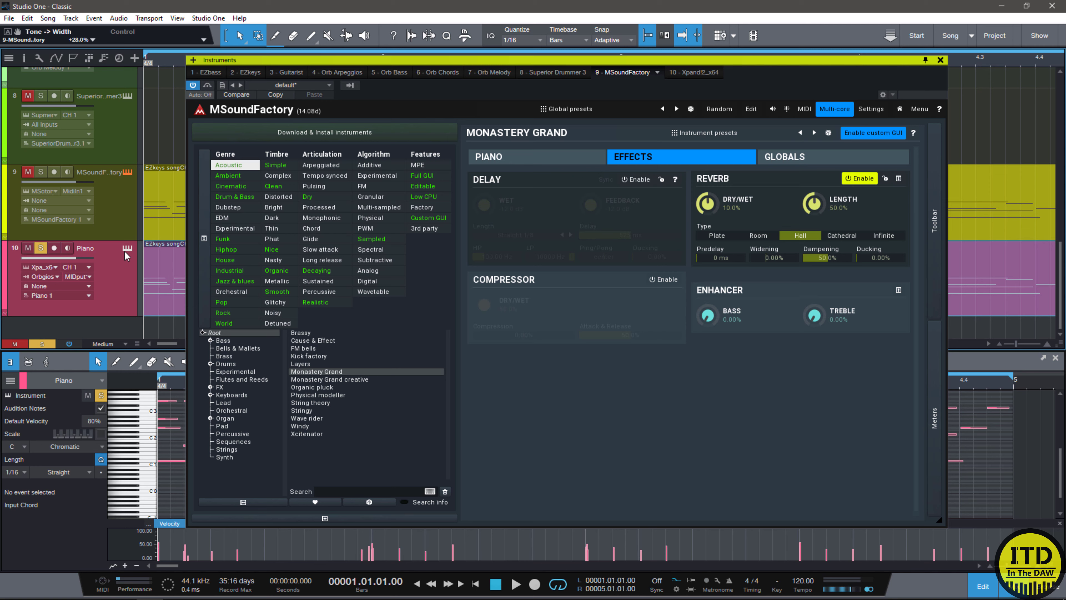
pyautogui.moveTo(126, 255)
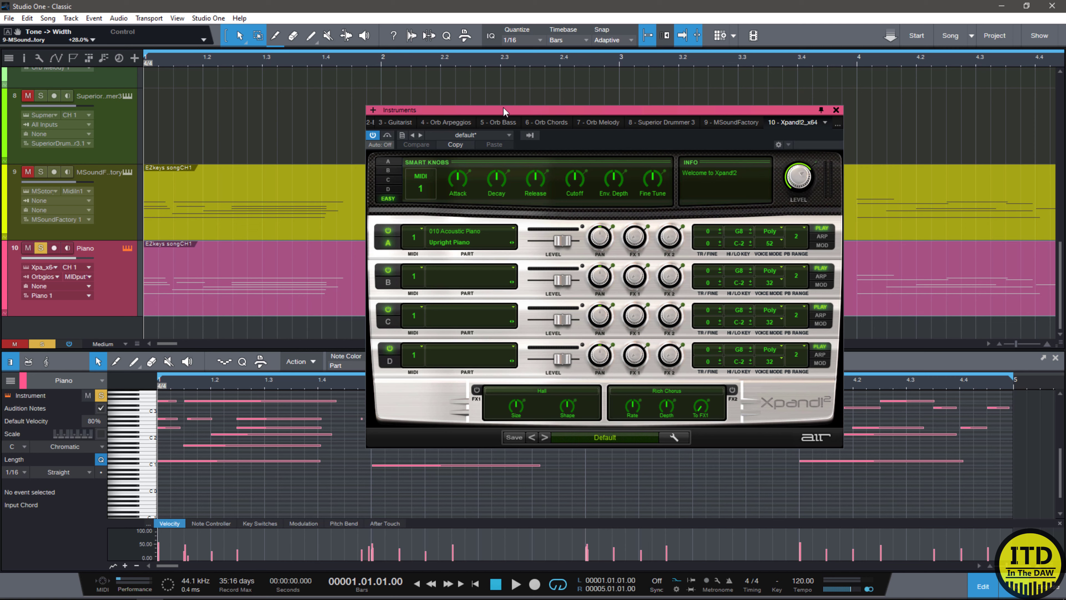
# Choose 010 Acoustic Piano > Natural Grand Piano for Xpand!2's Part A.
pyautogui.click(514, 584)
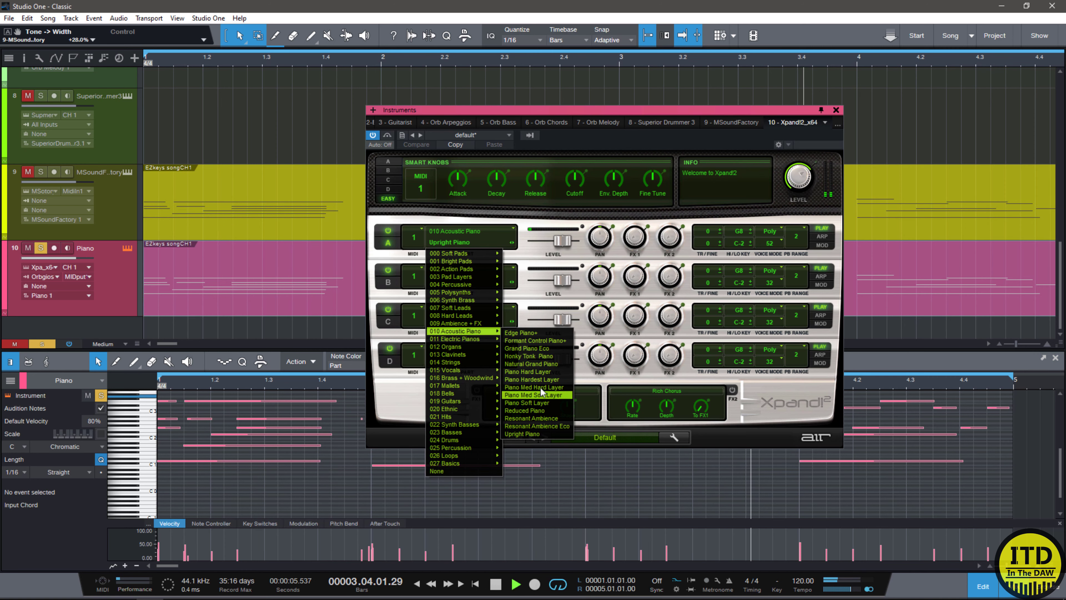
pyautogui.moveTo(534, 363)
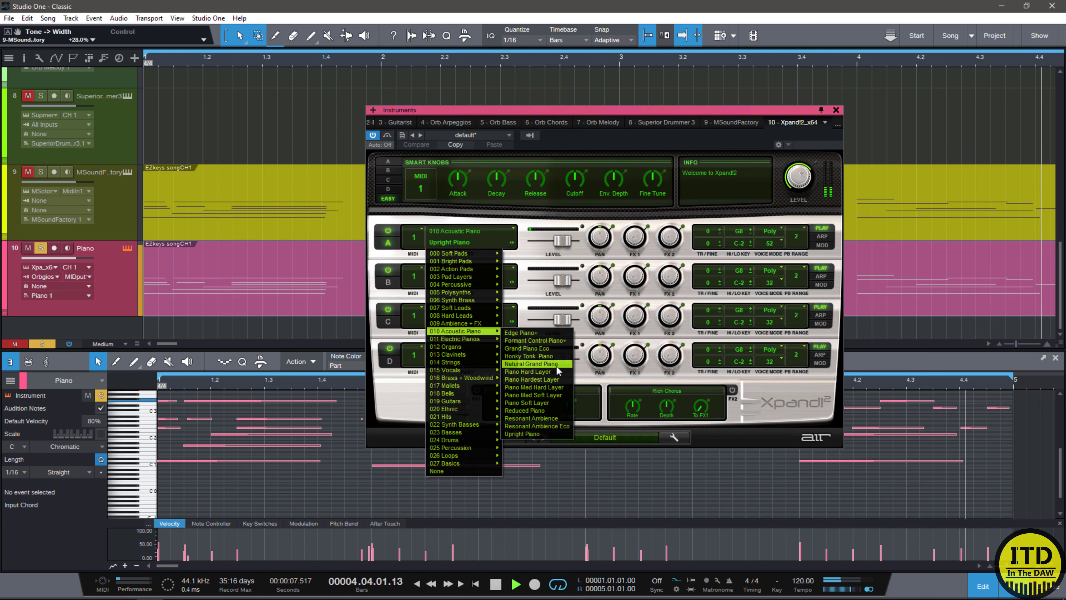
pyautogui.click(530, 363)
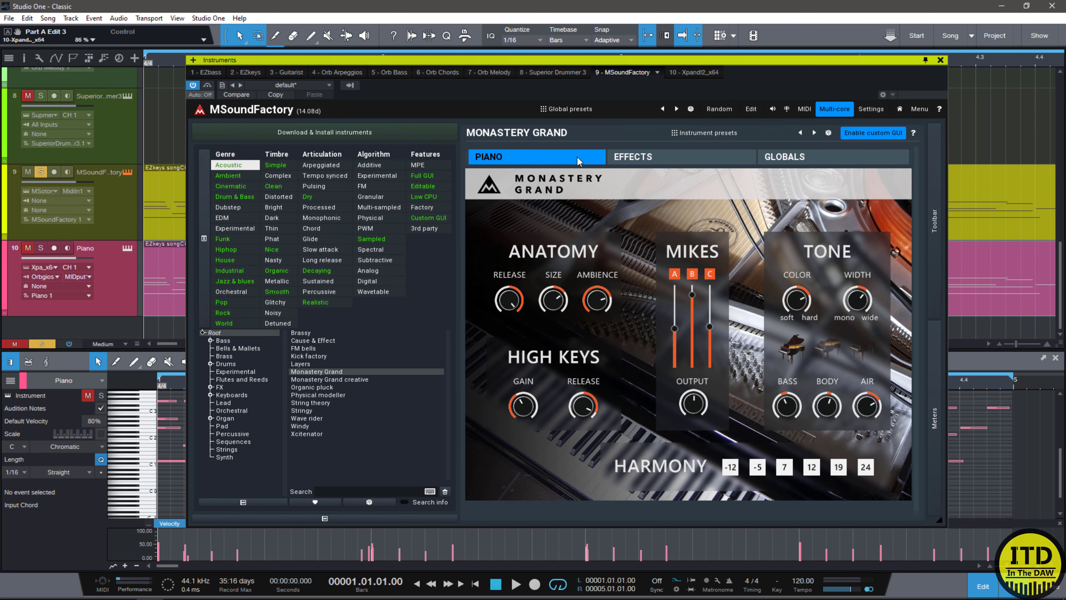
# Show Monastery Grand's PIANO page and adjust its Tone Color knob.
pyautogui.click(515, 583)
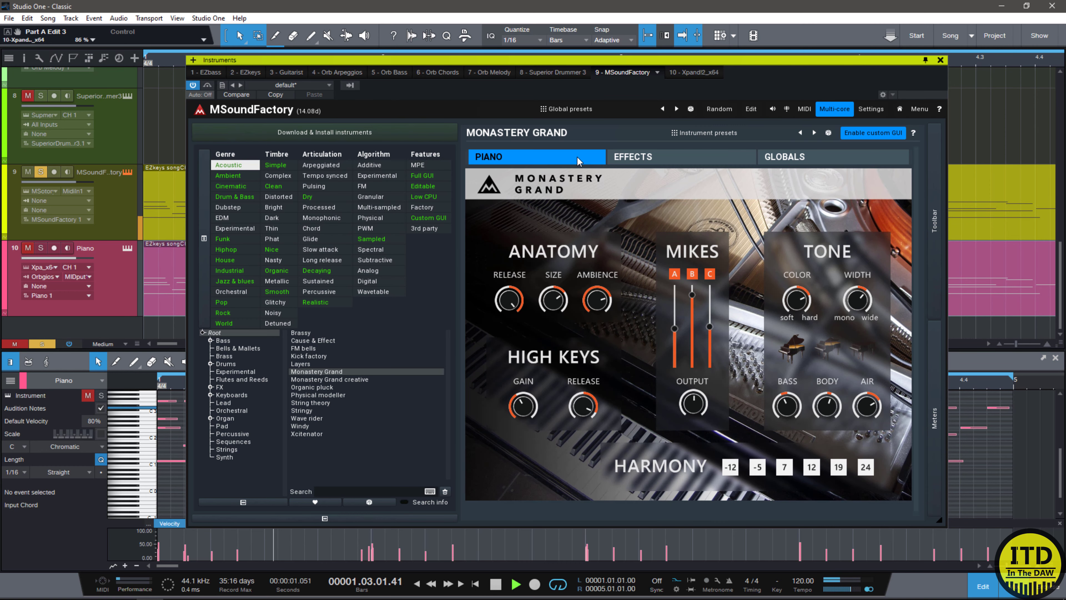
pyautogui.moveTo(796, 304); pyautogui.dragTo(795, 285)
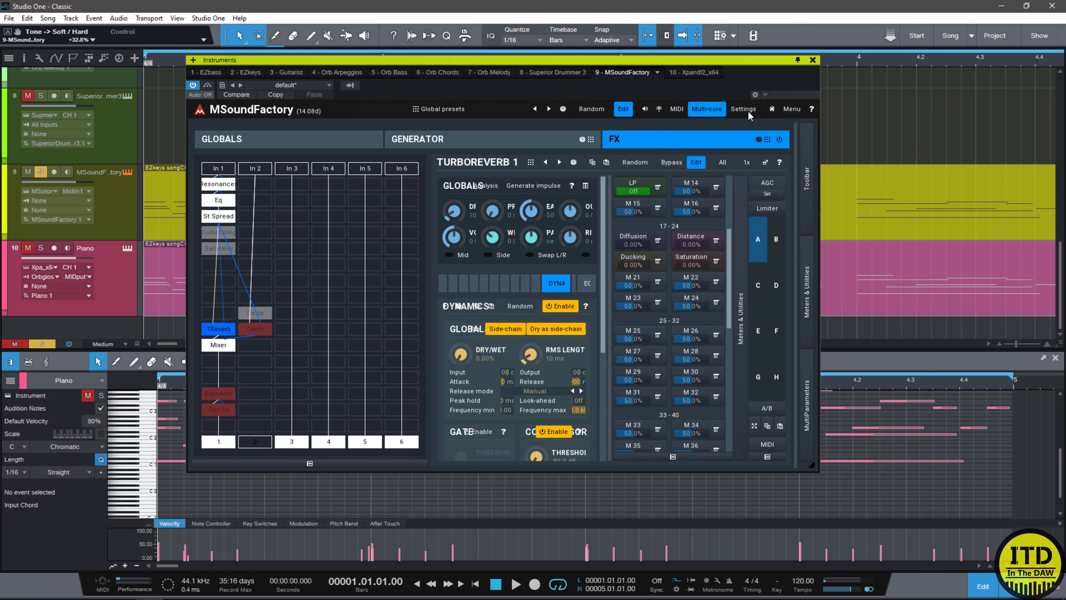
pyautogui.moveTo(342, 237)
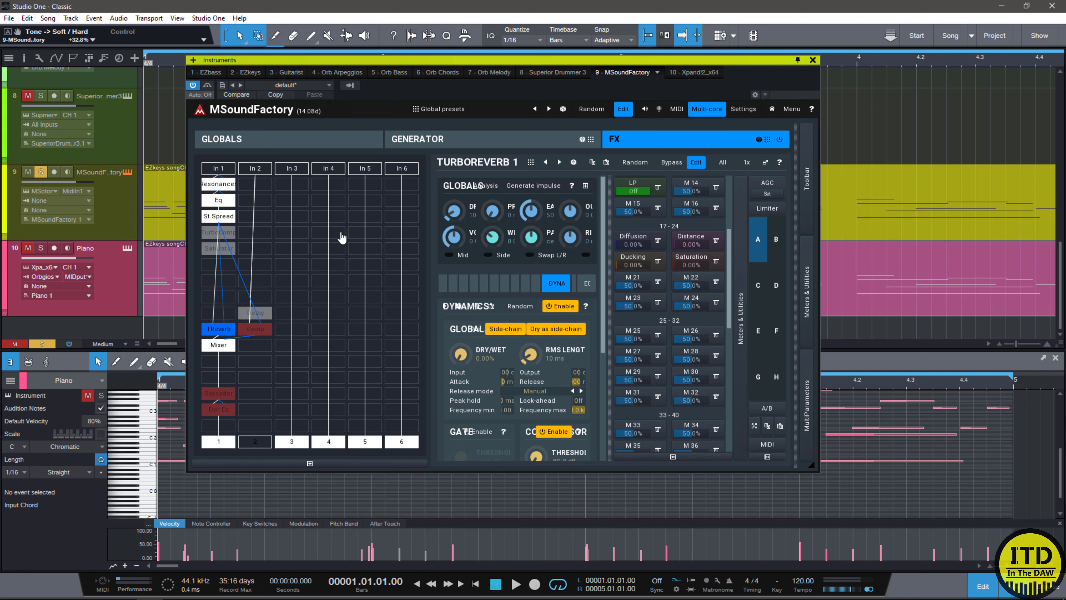
pyautogui.moveTo(518, 161)
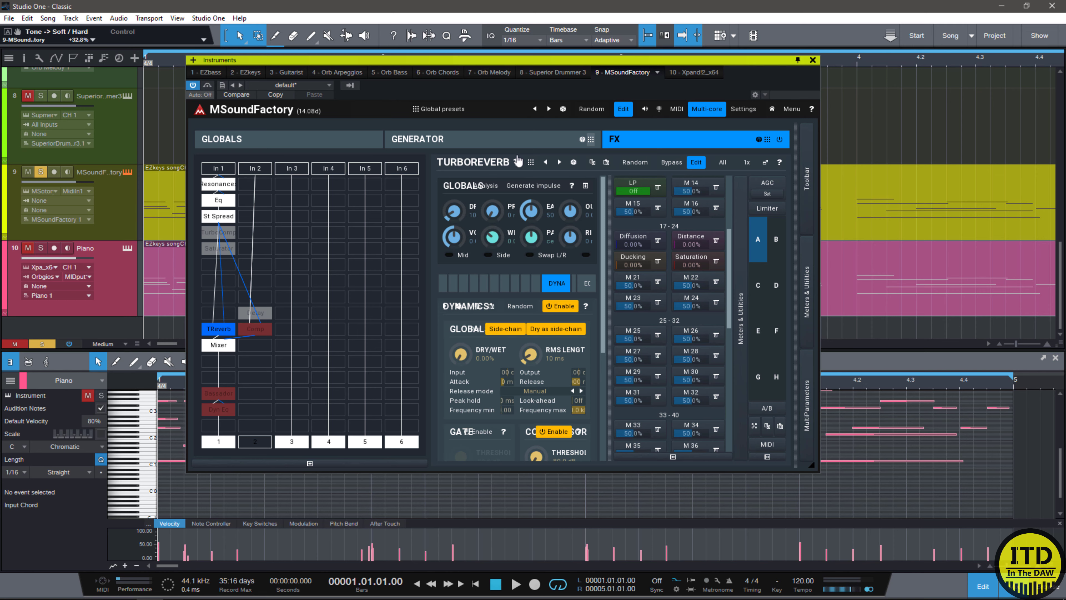